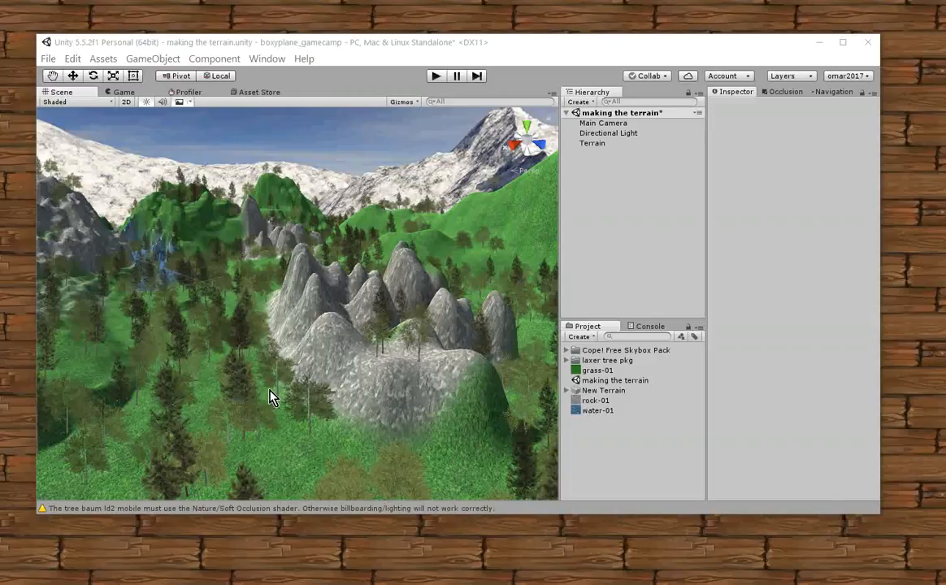
pyautogui.moveTo(323, 340)
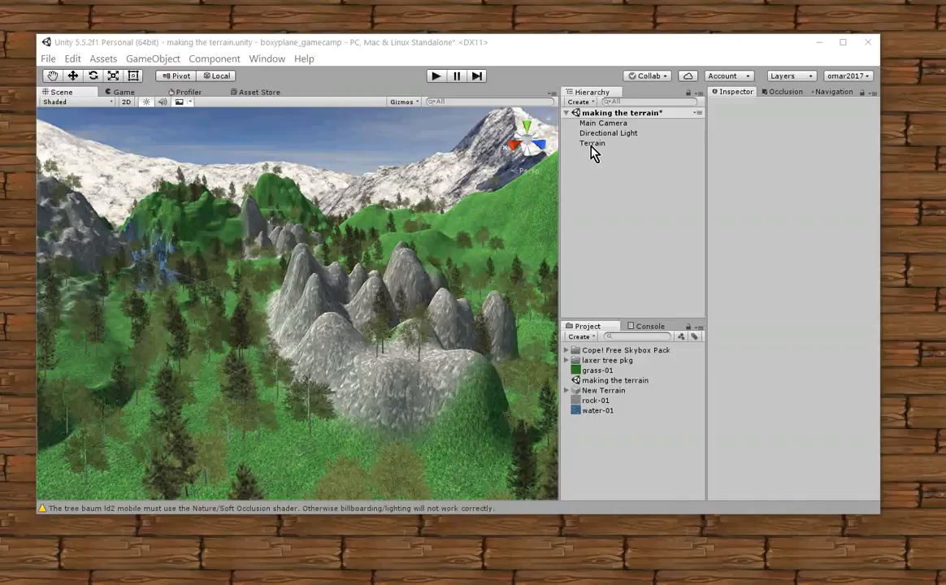
# Select the Terrain object in the Hierarchy to show its components.
pyautogui.click(591, 143)
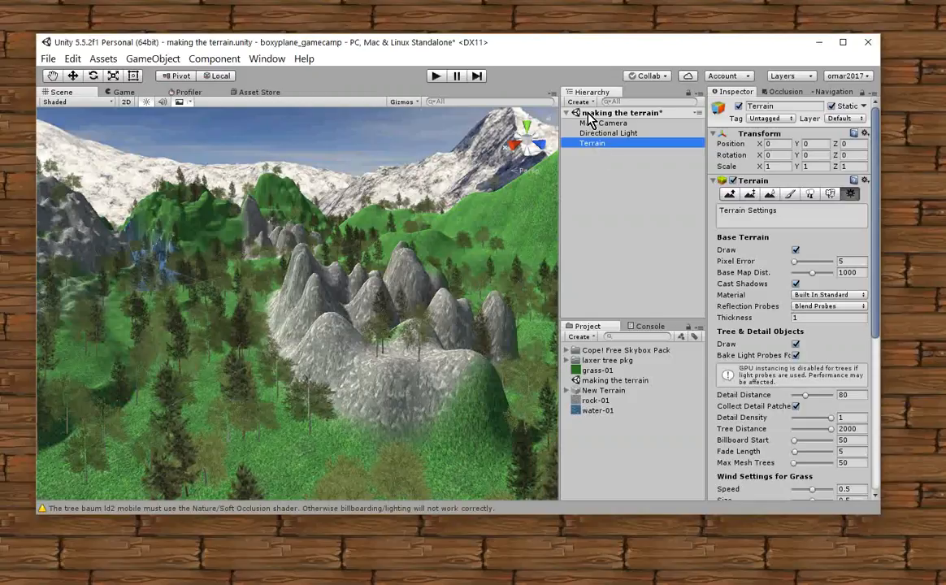
# Create a new Sphere via GameObject > 3D Object from the Hierarchy context menu.
pyautogui.rightClick(620, 114)
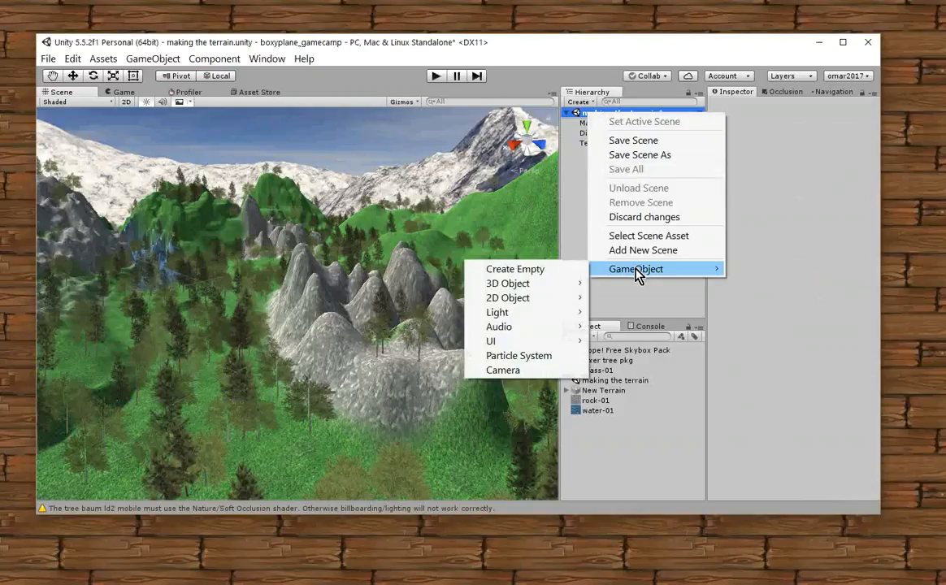
pyautogui.moveTo(507, 283)
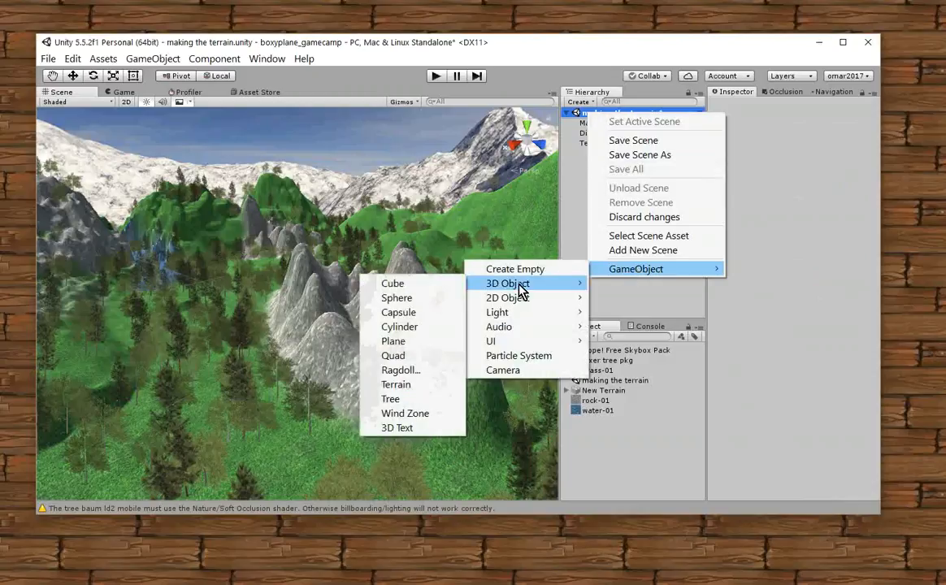
pyautogui.moveTo(399, 325)
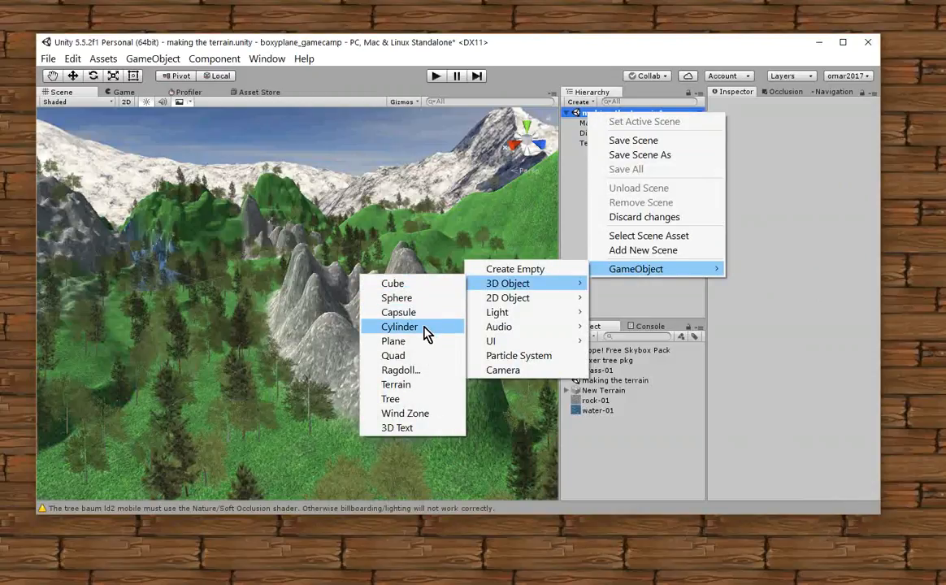
pyautogui.moveTo(397, 299)
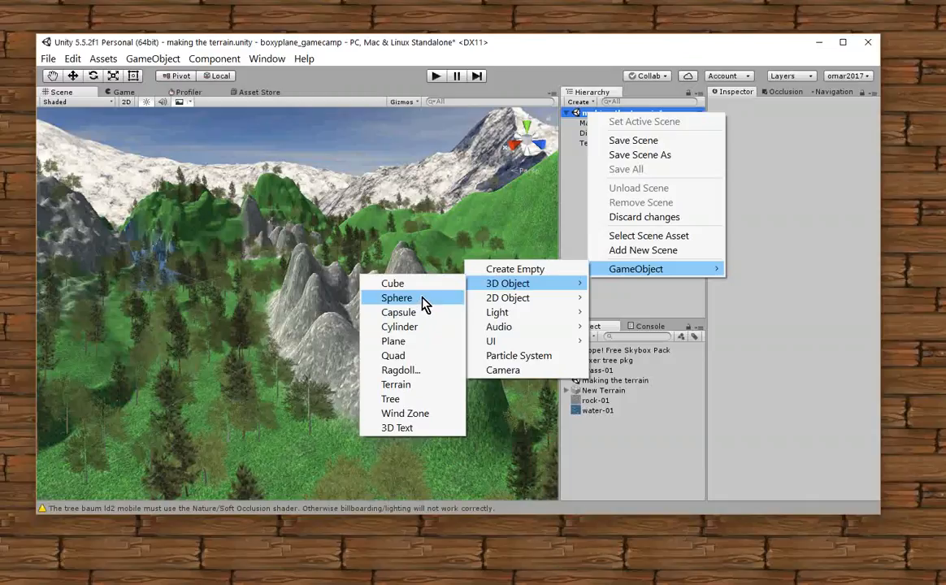
pyautogui.click(396, 298)
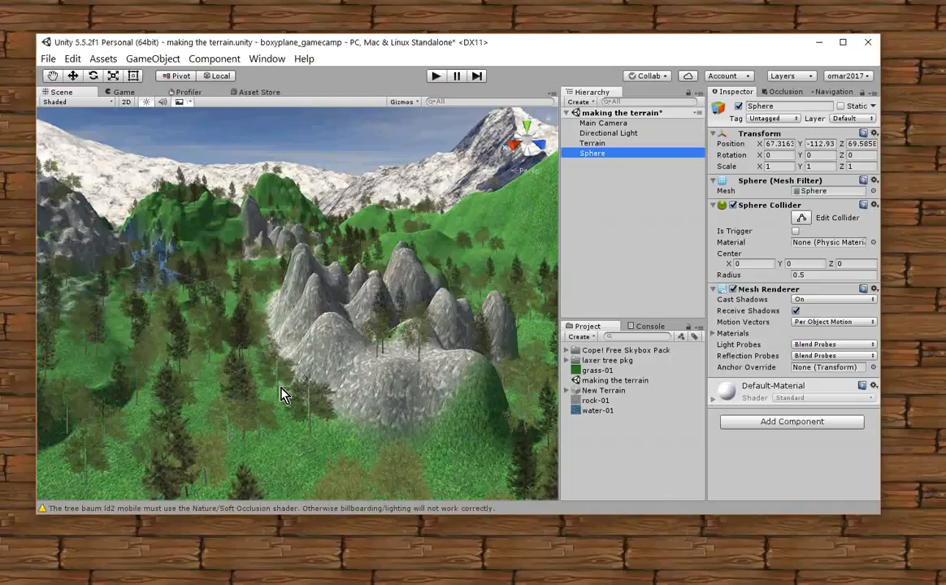
pyautogui.moveTo(366, 328)
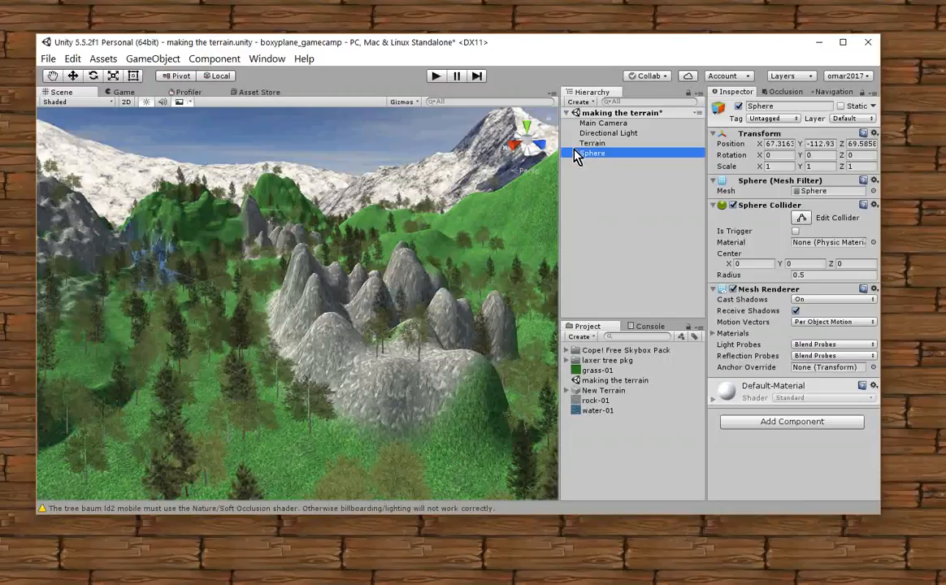
pyautogui.moveTo(608, 161)
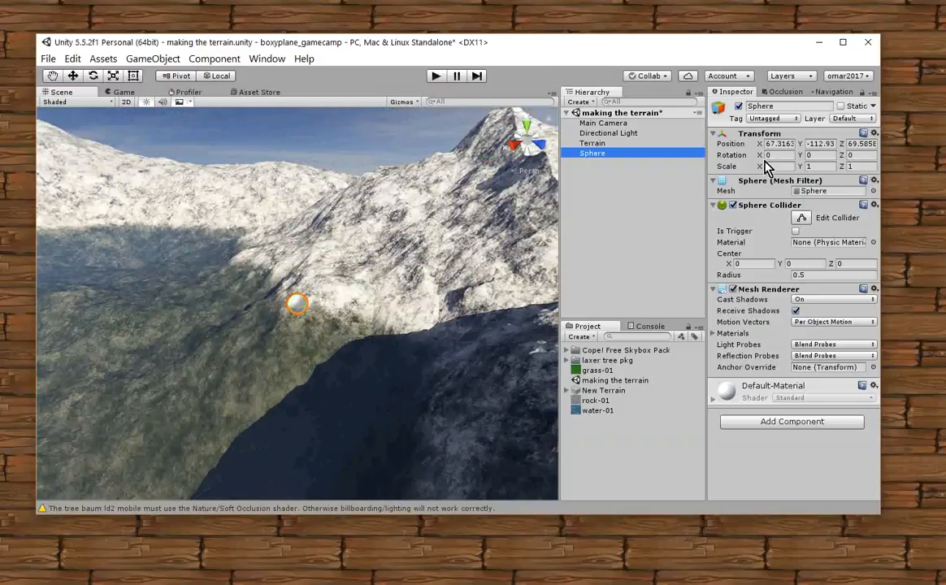
# Inspect the sphere's Transform scale and frame it against the rocky slope.
pyautogui.click(778, 165)
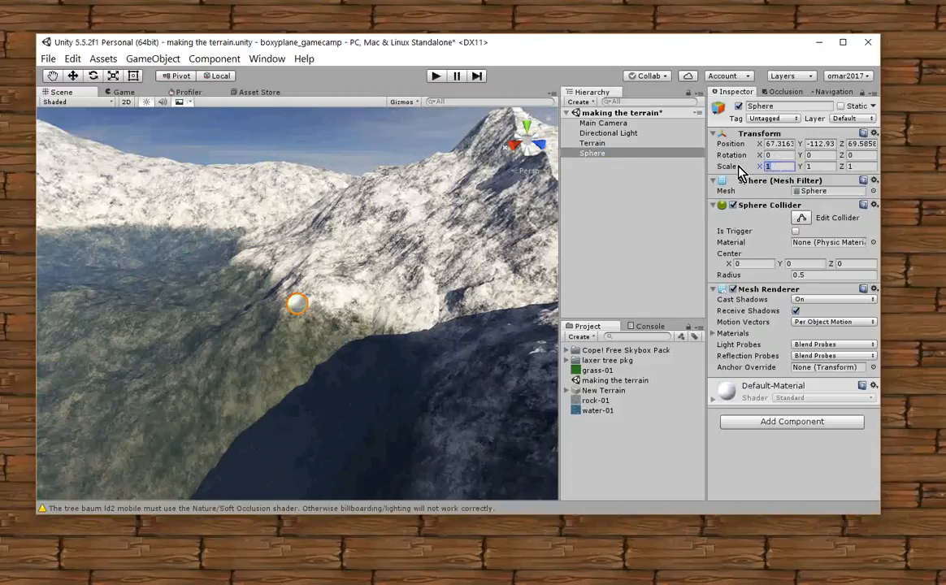
pyautogui.click(592, 153)
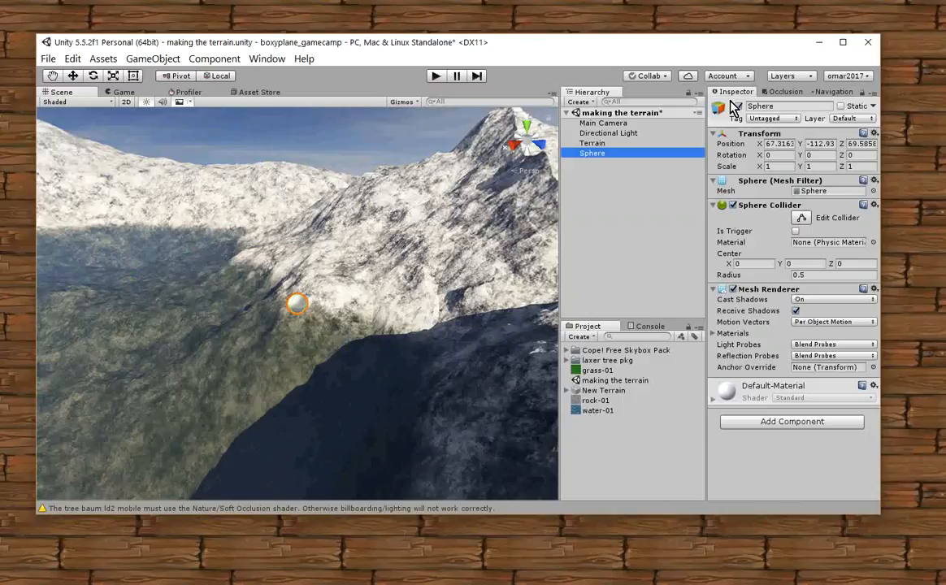
pyautogui.moveTo(750, 143)
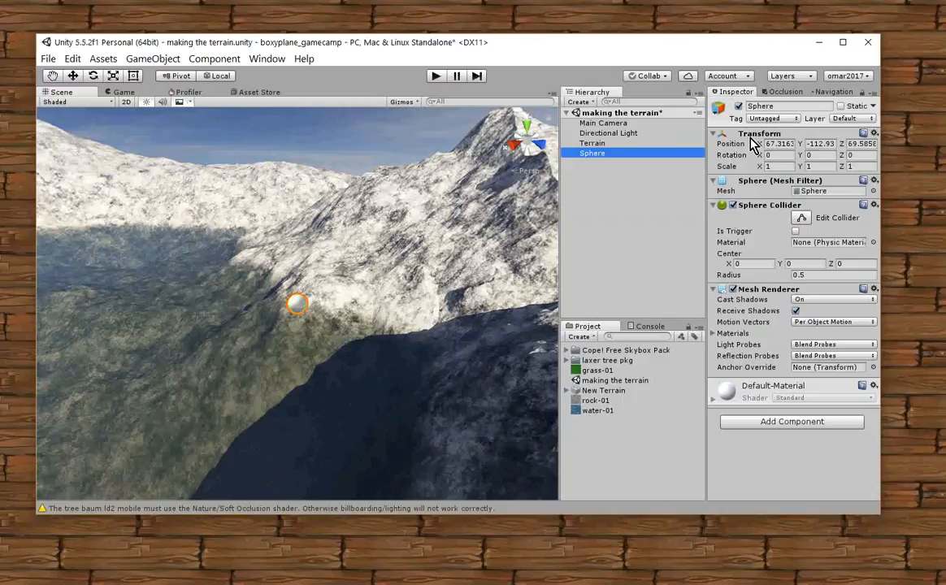
pyautogui.moveTo(794, 148)
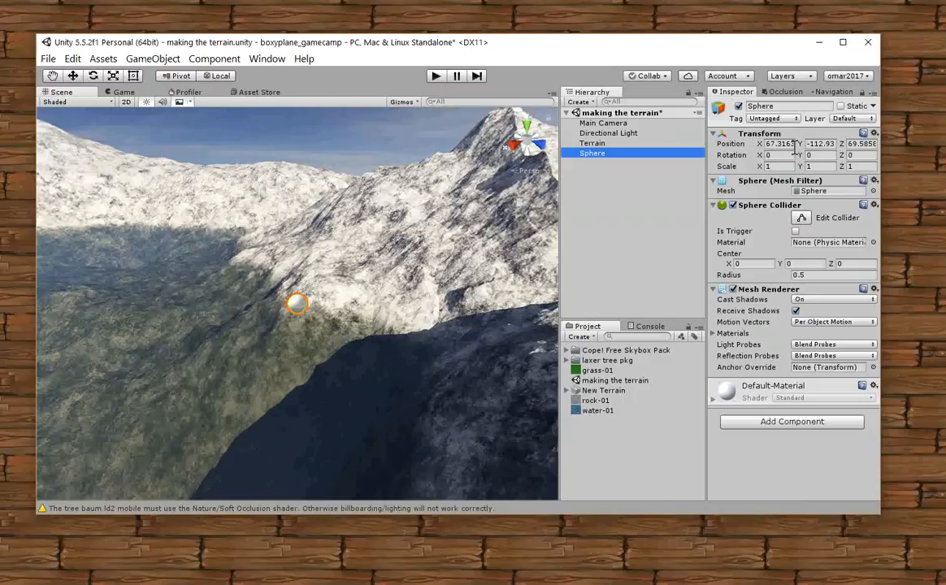
pyautogui.moveTo(750, 160)
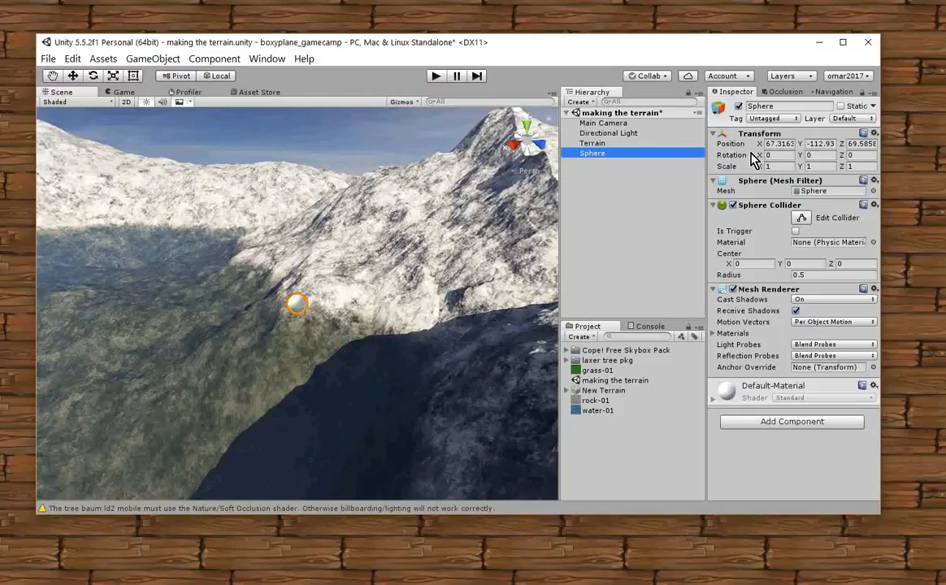
pyautogui.moveTo(754, 159)
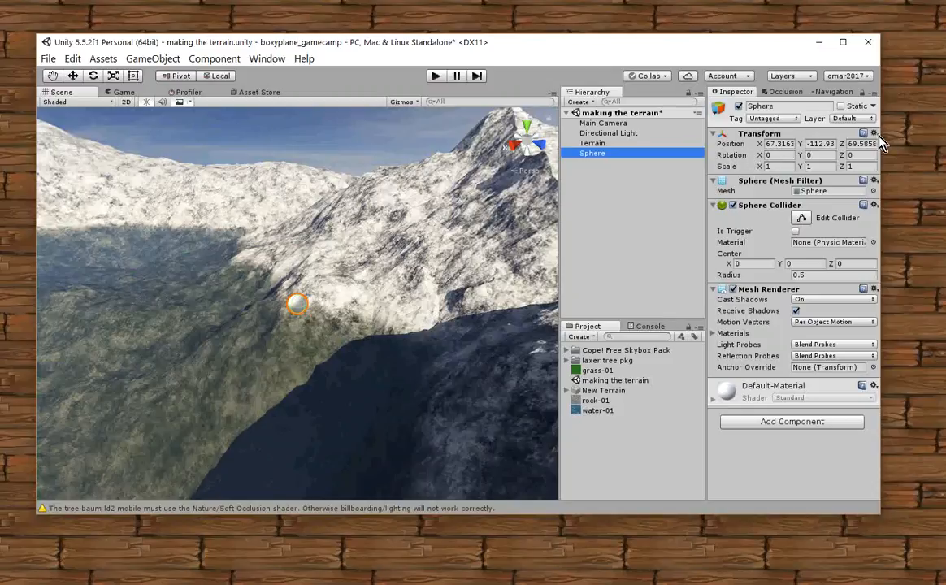
# Reset the sphere's Transform via the gear menu so it sits at the world origin.
pyautogui.click(874, 133)
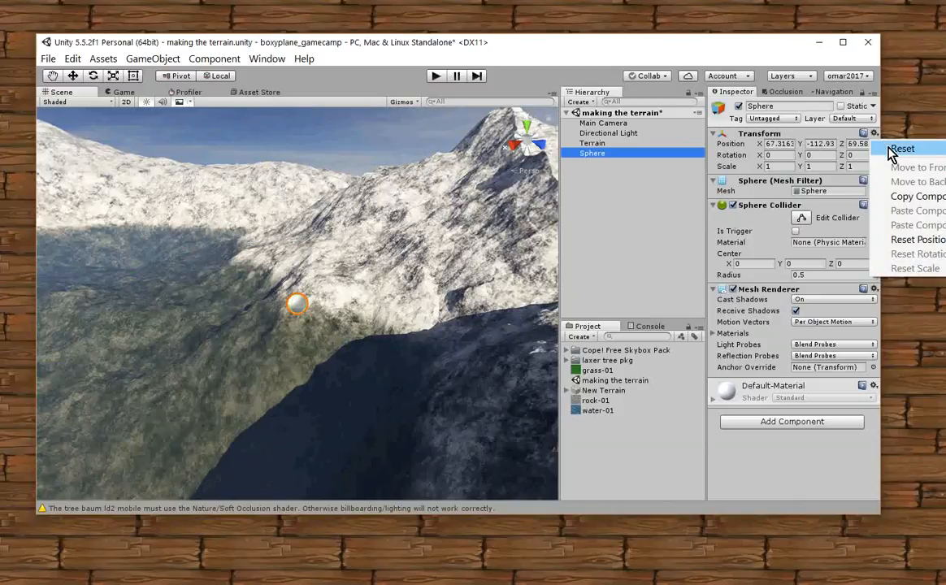
pyautogui.click(900, 150)
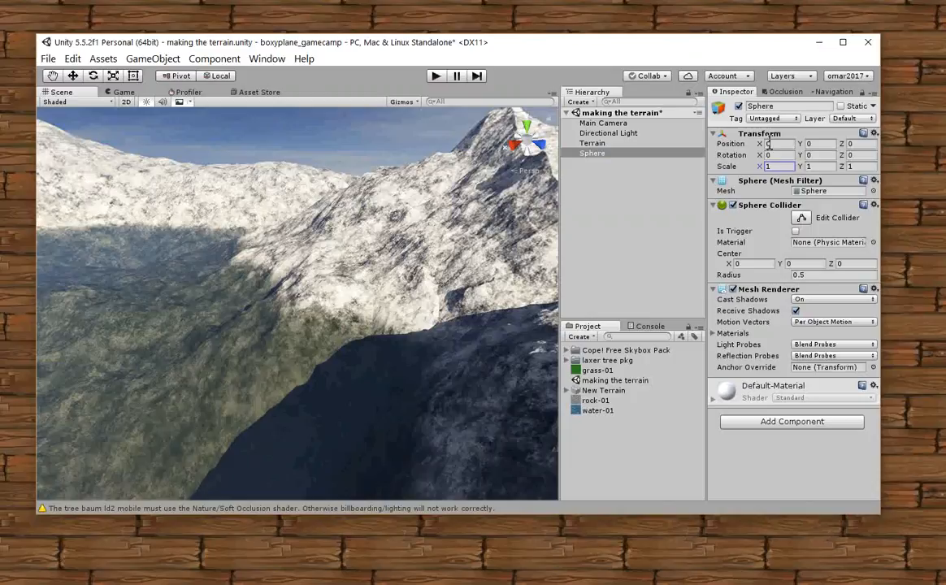
pyautogui.click(591, 153)
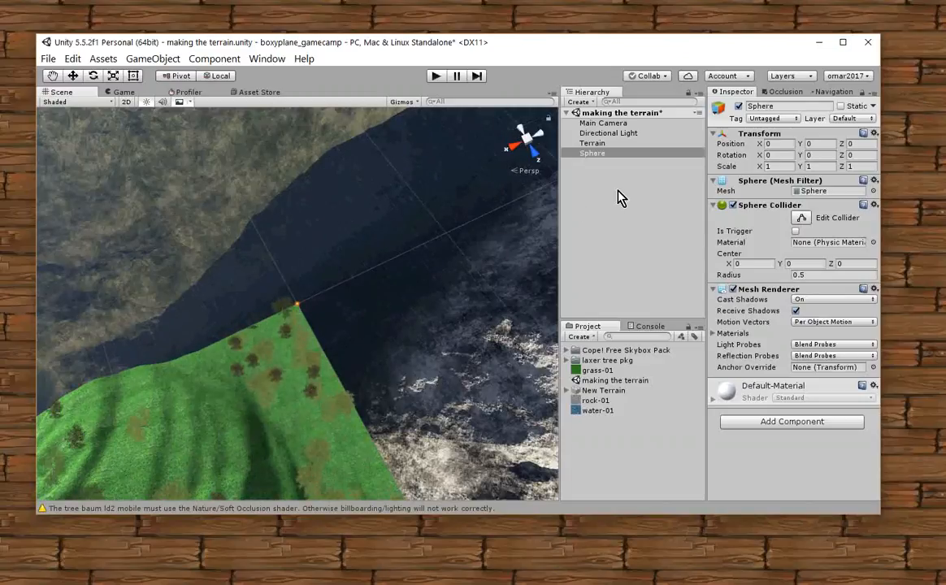
pyautogui.moveTo(779, 166)
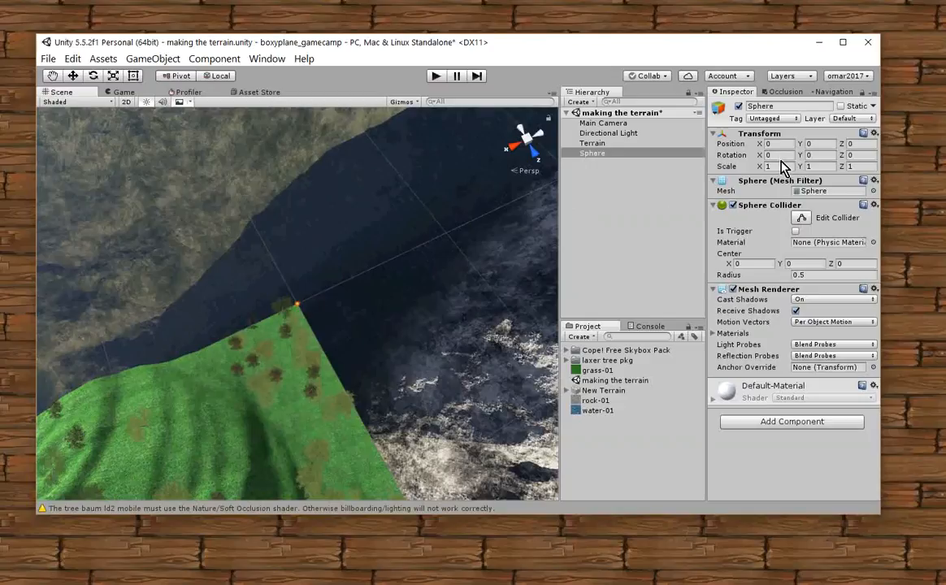
# Set the sphere's Scale to 10 on every axis, then reselect Terrain.
pyautogui.click(773, 165)
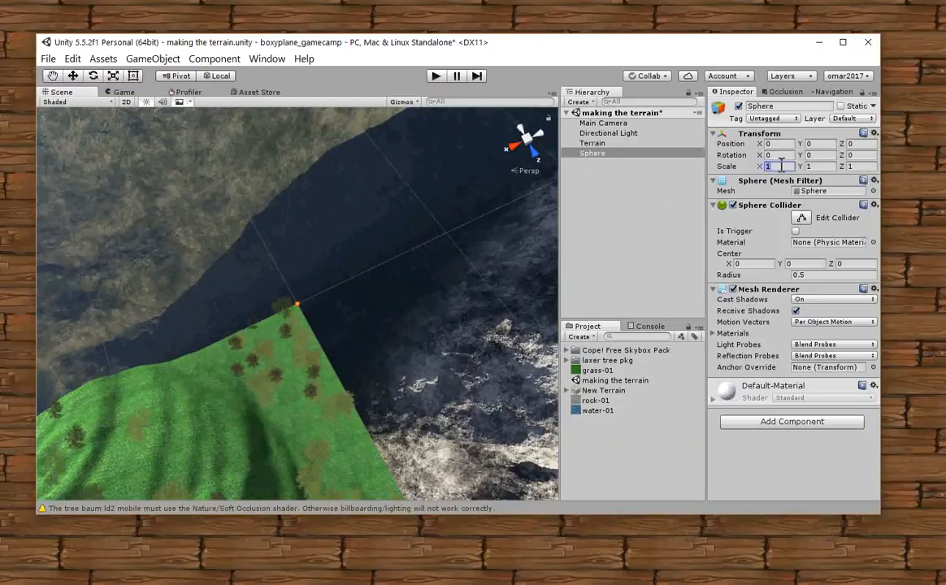
pyautogui.write('10')
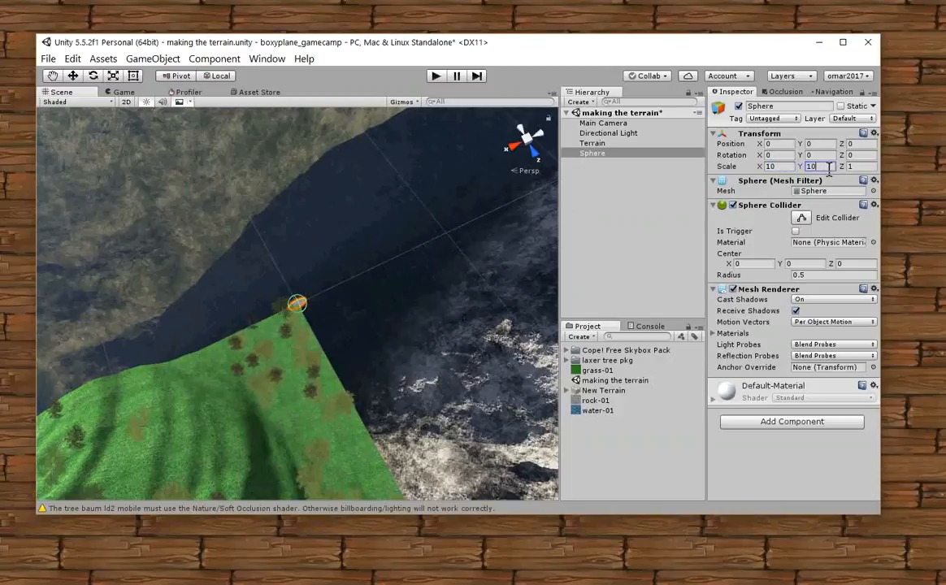
pyautogui.click(858, 166)
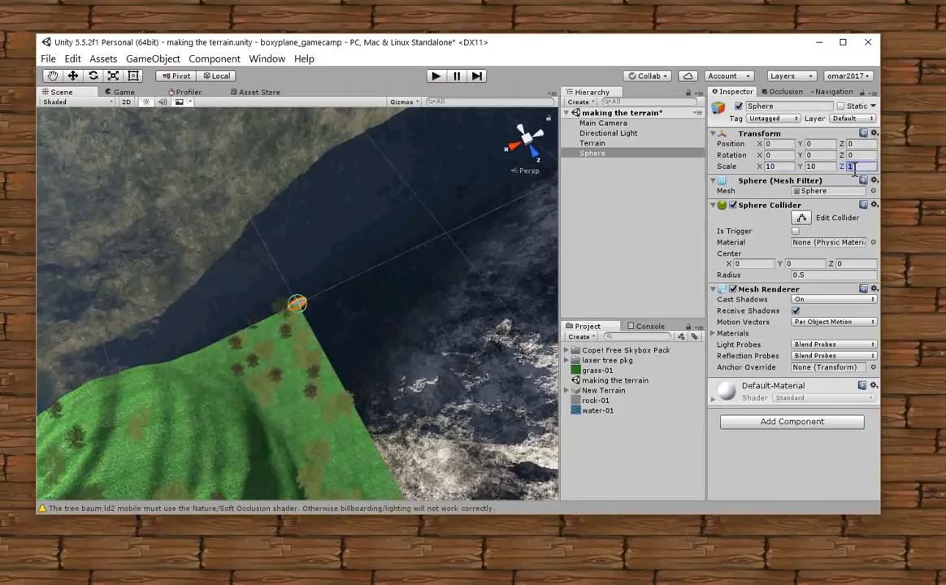
pyautogui.write('10')
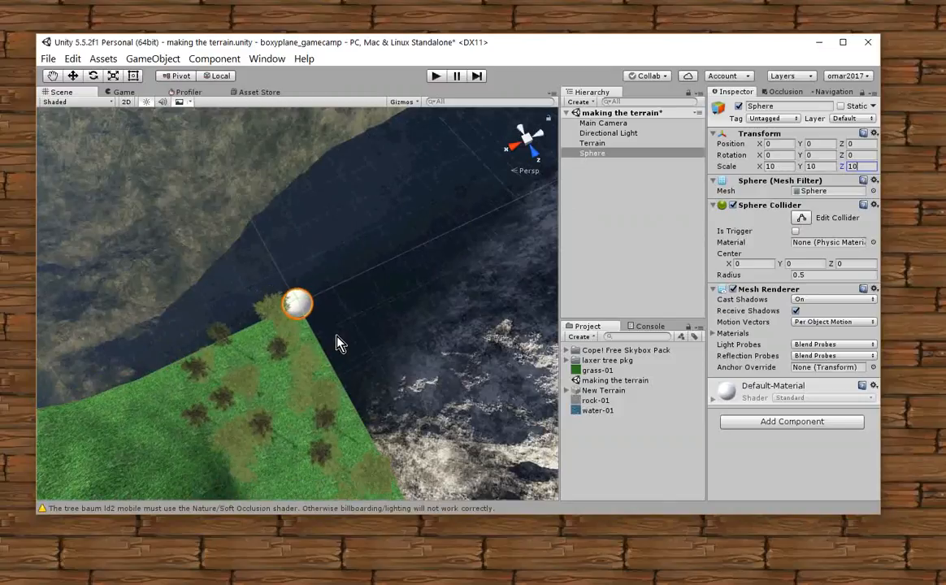
pyautogui.moveTo(799, 166)
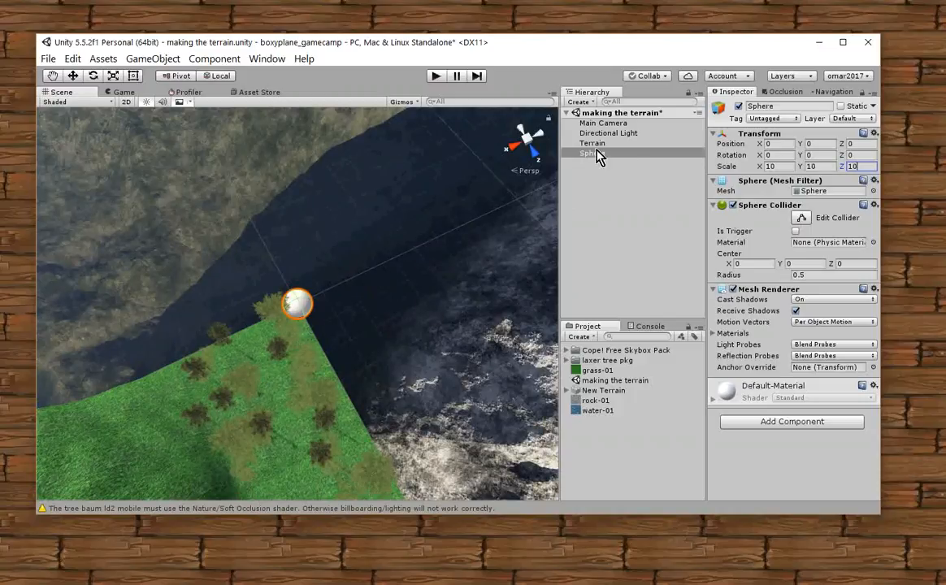
pyautogui.click(591, 143)
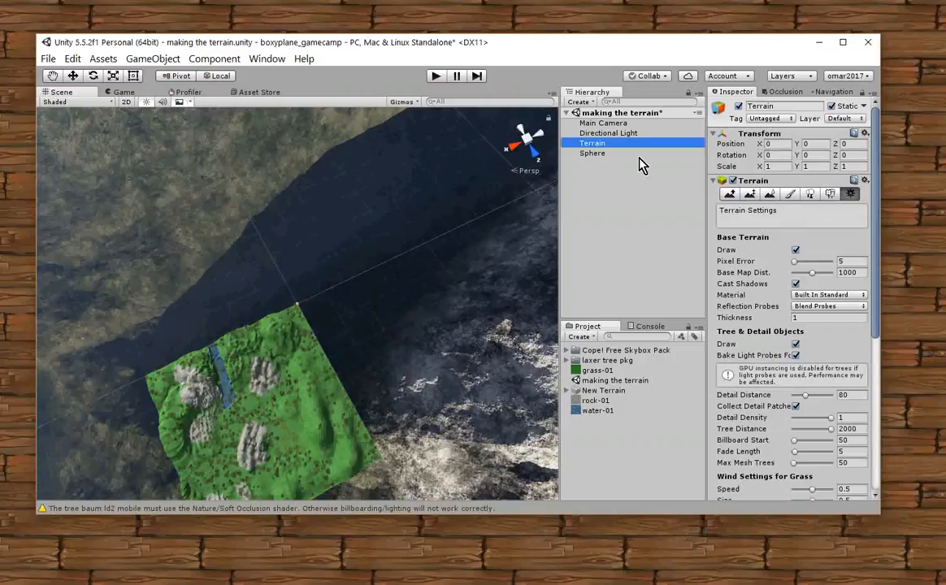
# Edit the Terrain's Position X to a negative value around -19.
pyautogui.doubleClick(591, 143)
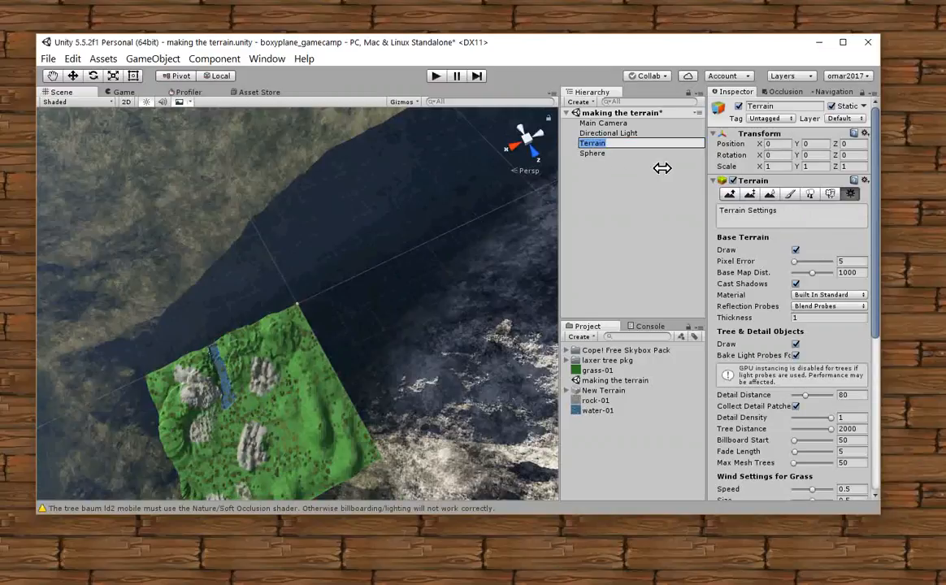
pyautogui.moveTo(491, 271)
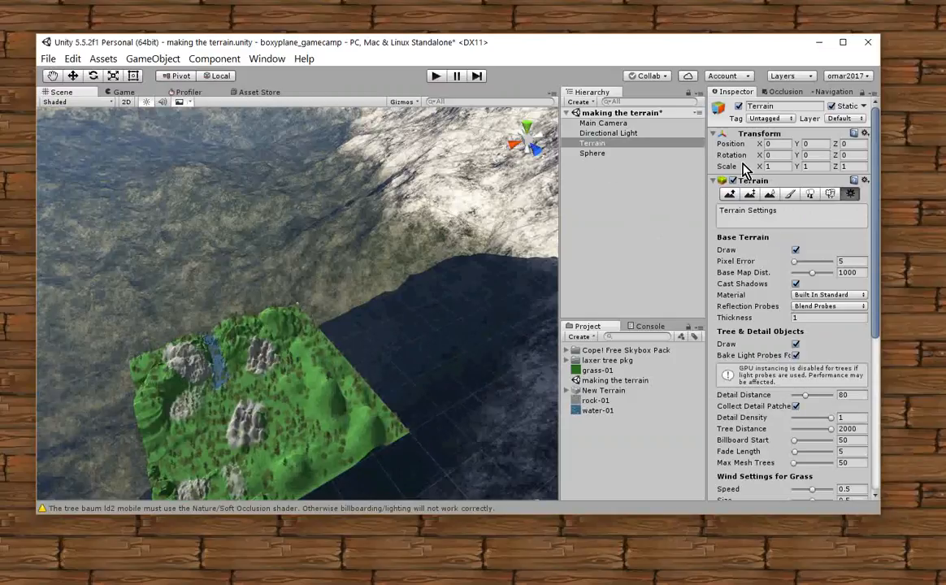
pyautogui.click(777, 143)
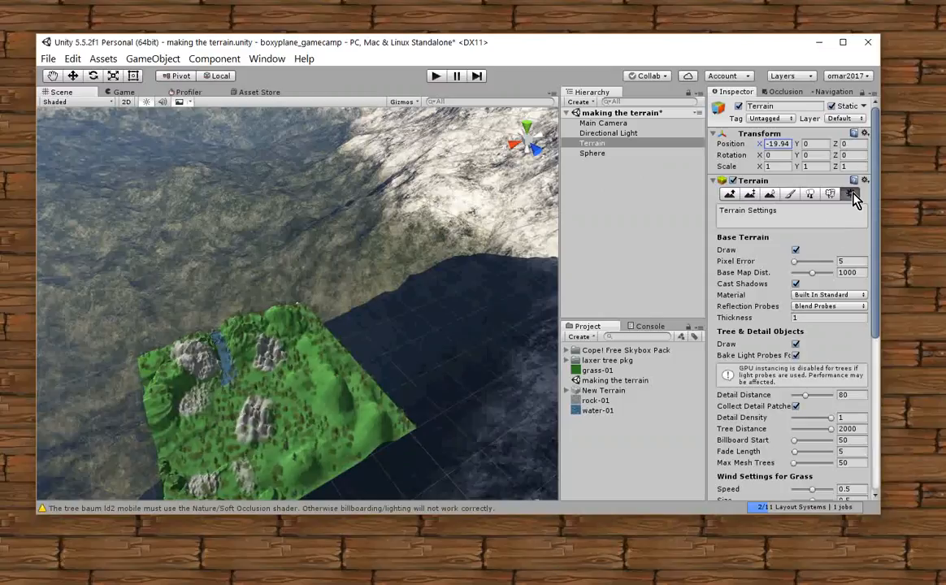
pyautogui.moveTo(853, 202)
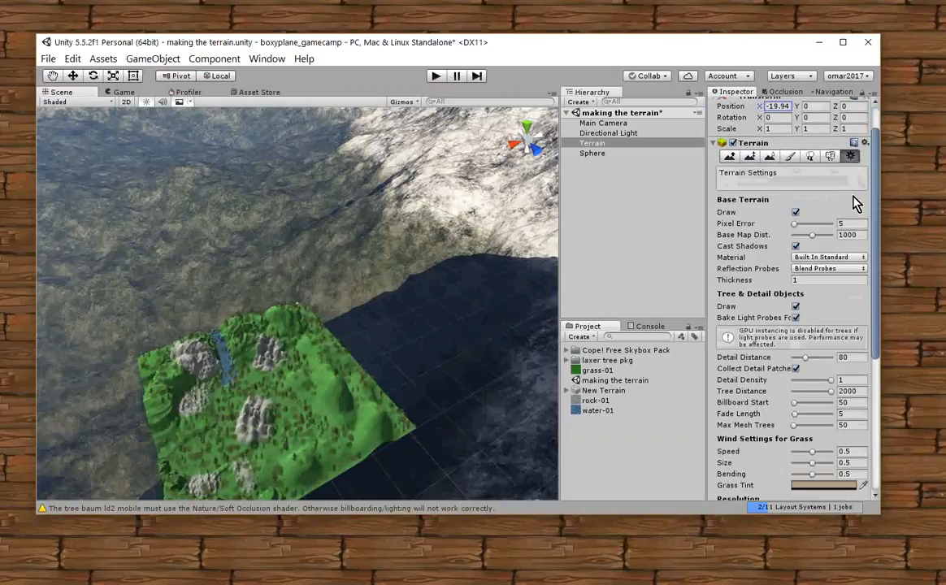
# Scroll through the Terrain Inspector settings before adjusting Position X again.
pyautogui.scroll(-3)
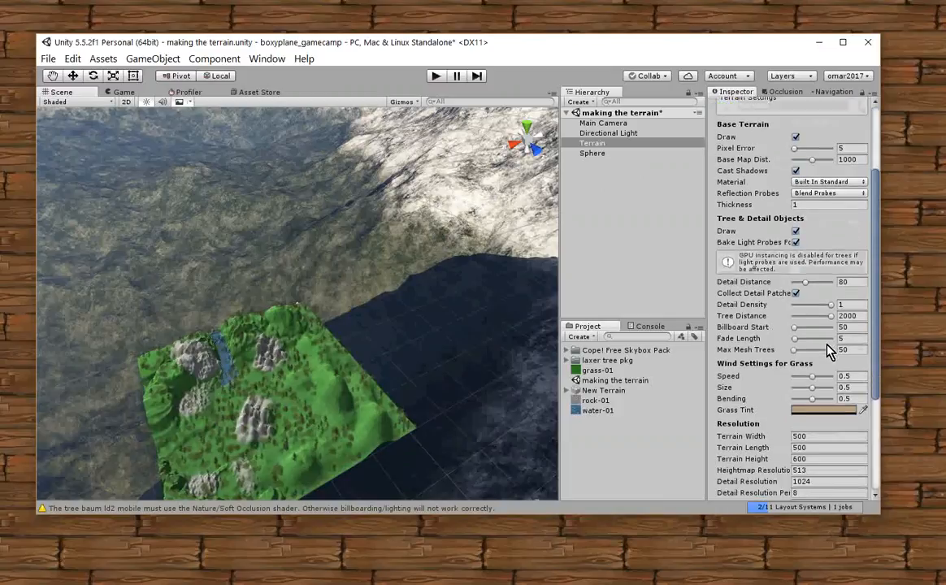
pyautogui.scroll(-3)
pyautogui.write('-25')
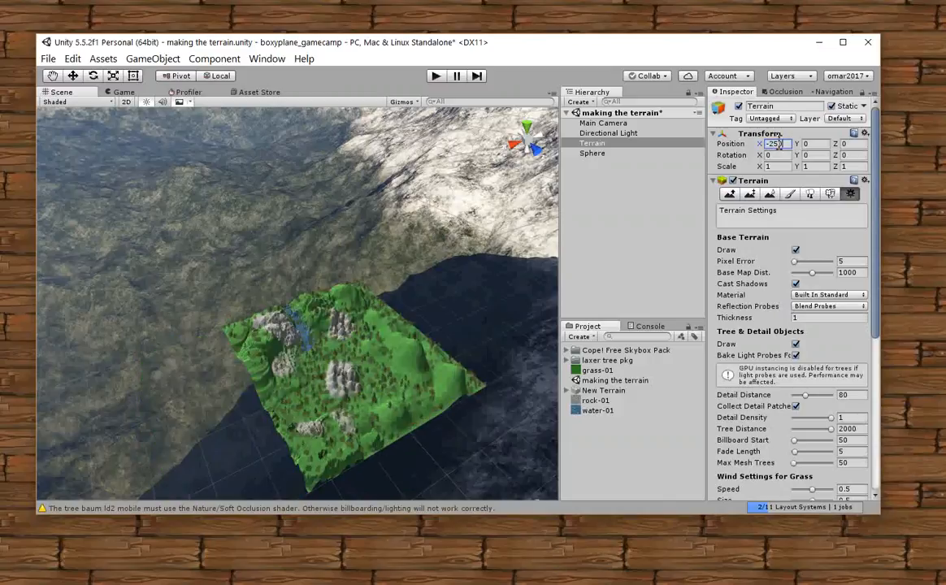
# Set the Terrain's Position X and Z to -250, centring it on the origin.
pyautogui.write('0')
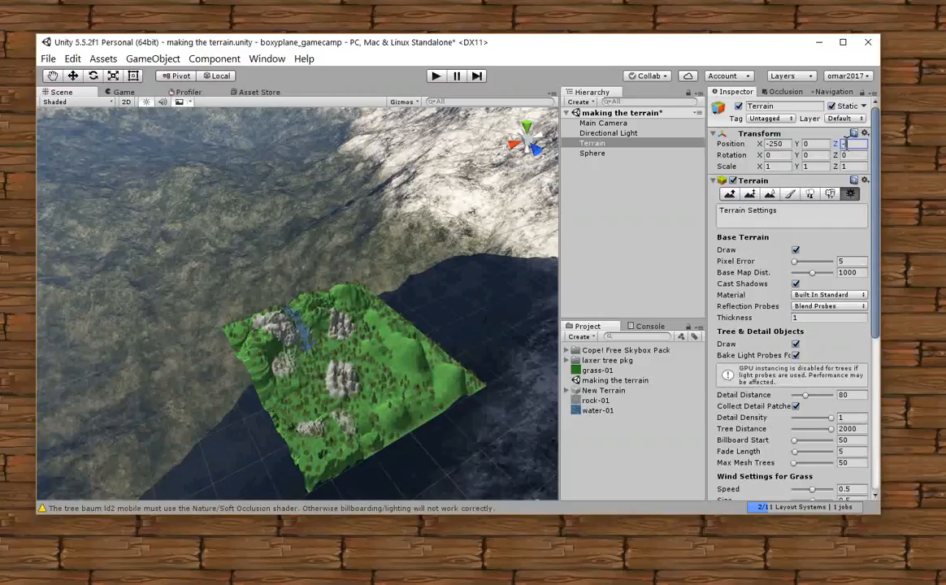
pyautogui.write('250')
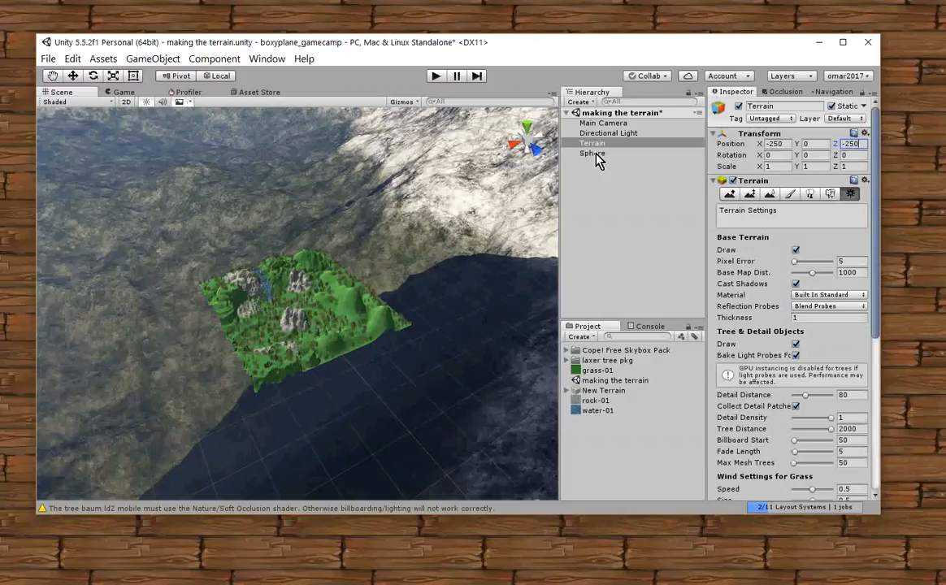
# Lower the Terrain's Position Y to -50 so the sphere rests above the rocks.
pyautogui.click(592, 153)
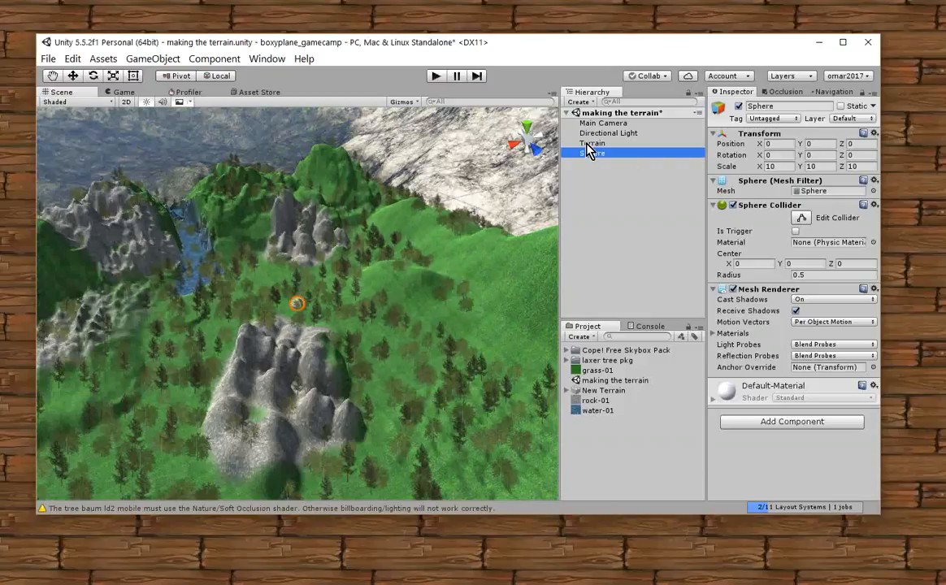
pyautogui.click(593, 143)
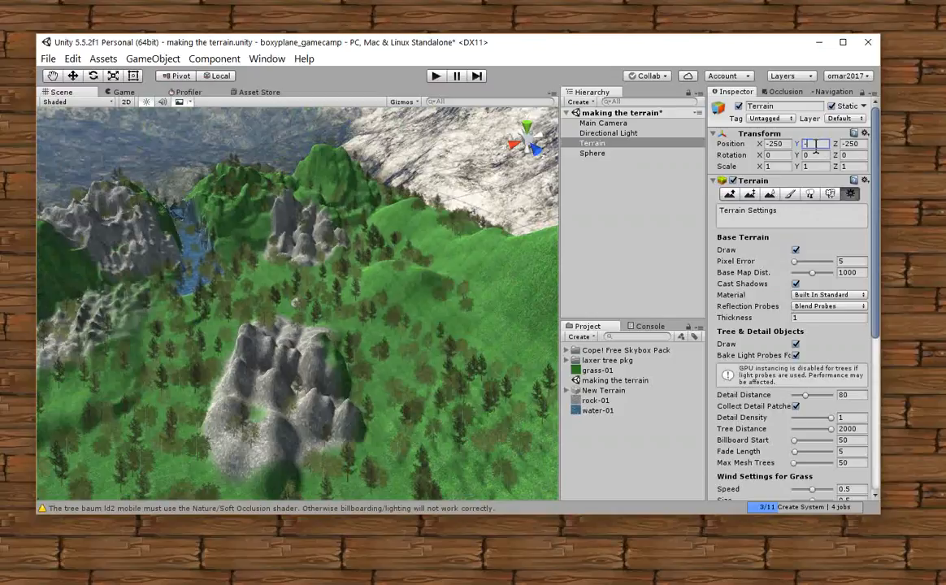
pyautogui.write('-50')
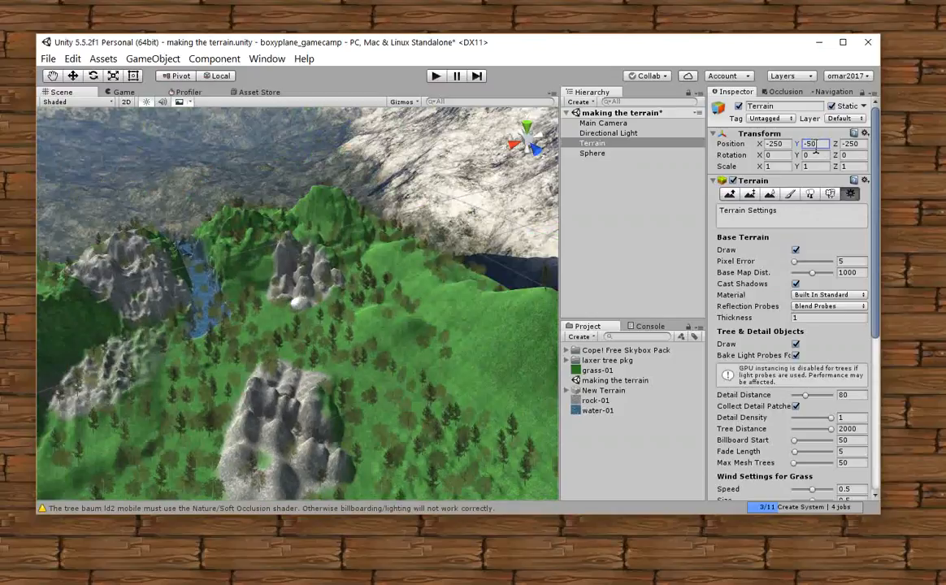
pyautogui.click(591, 152)
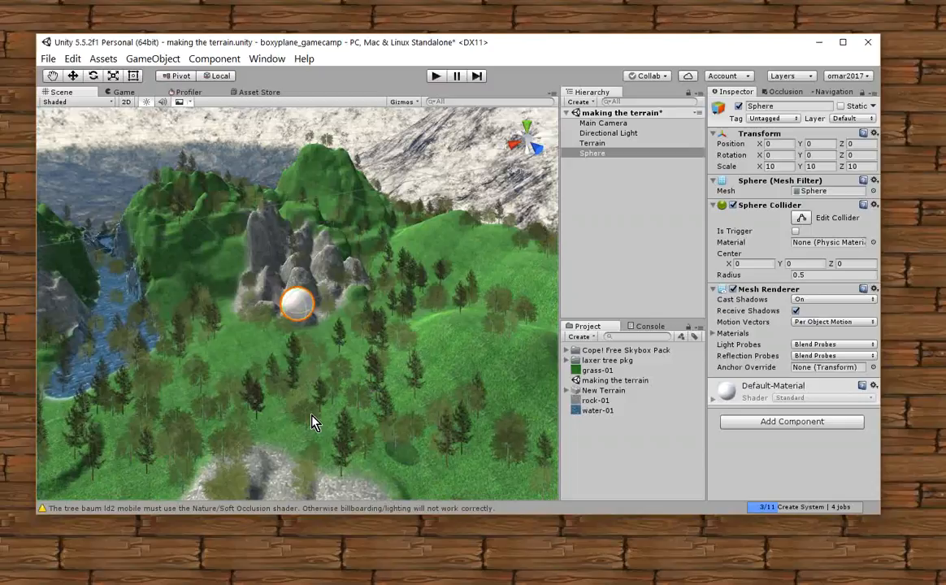
pyautogui.moveTo(429, 273)
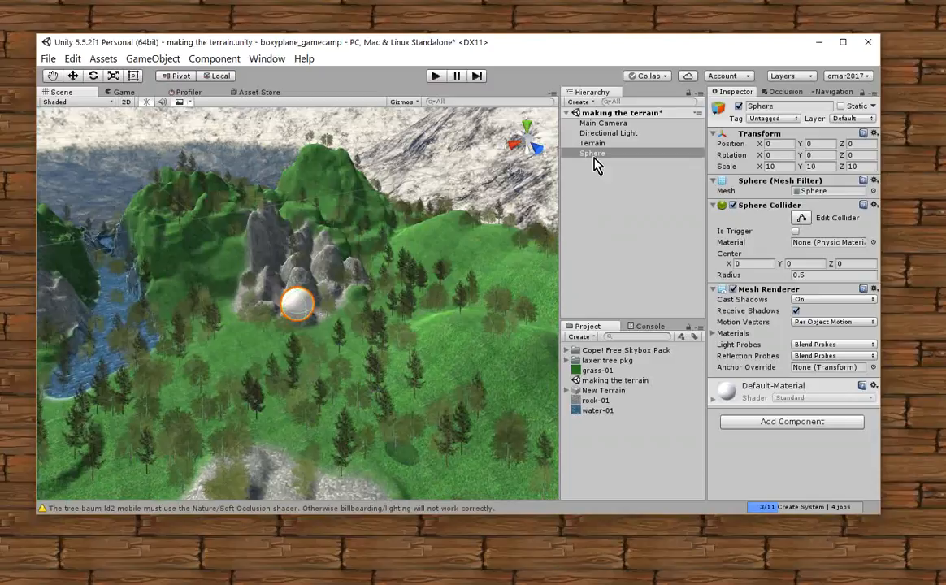
pyautogui.moveTo(565, 193)
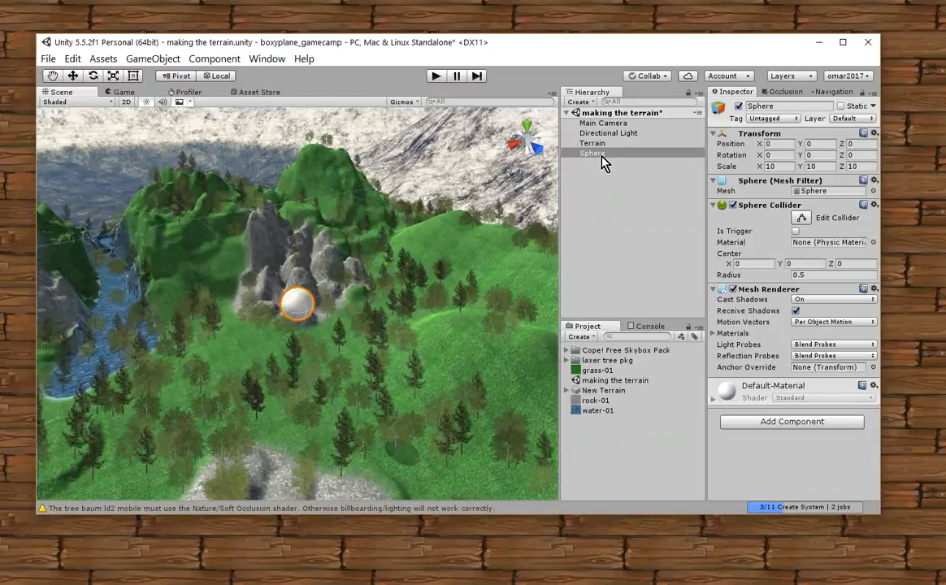
# Add a Physics Rigidbody component to the sphere so gravity affects it.
pyautogui.click(591, 153)
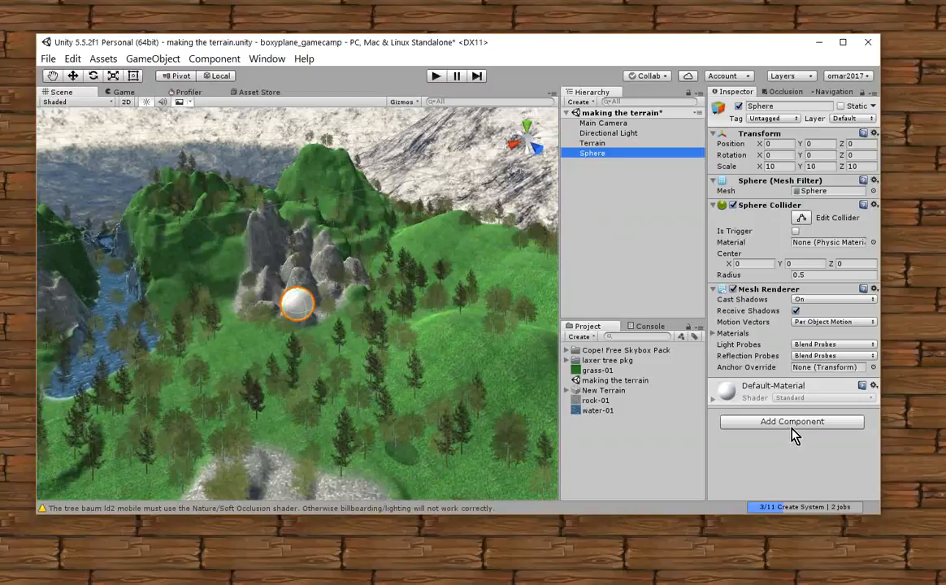
pyautogui.click(789, 421)
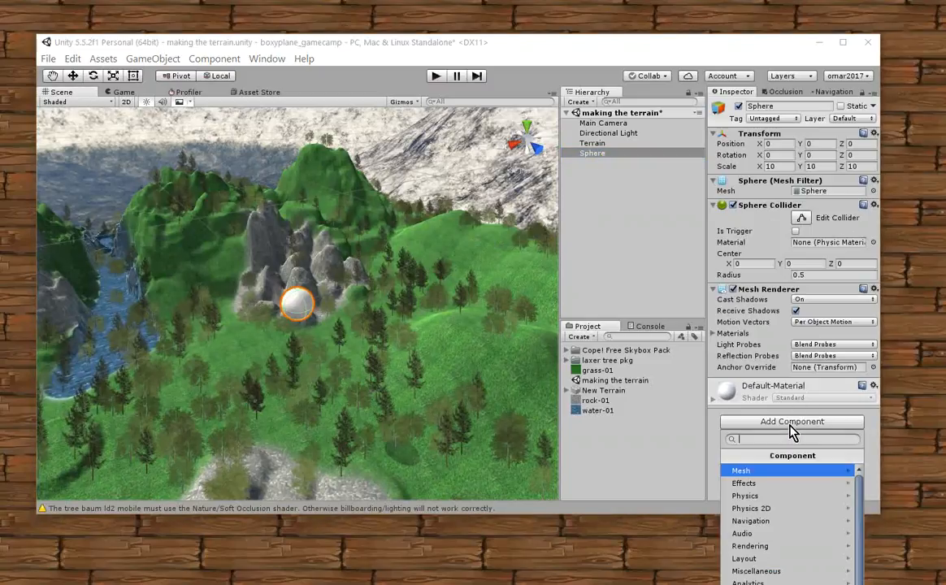
pyautogui.moveTo(760, 502)
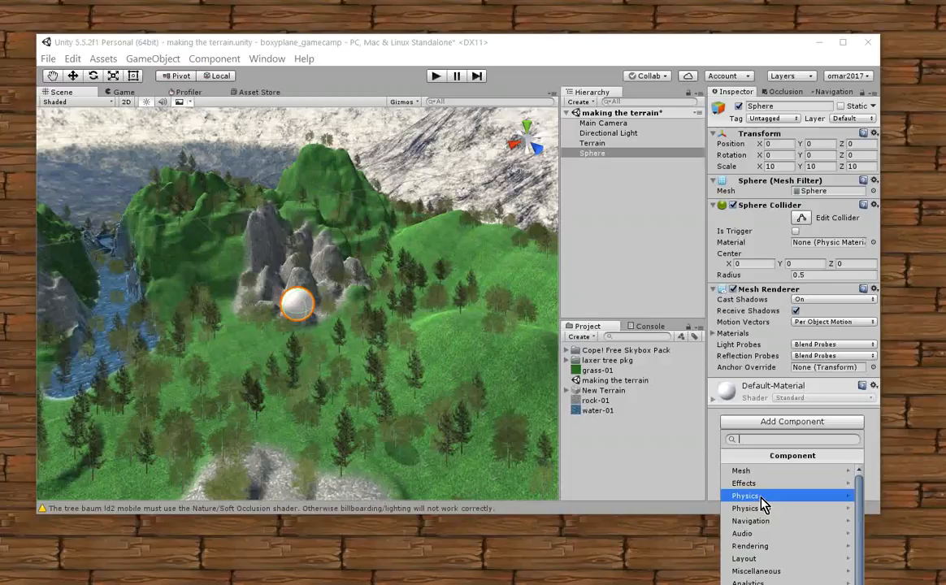
pyautogui.click(744, 496)
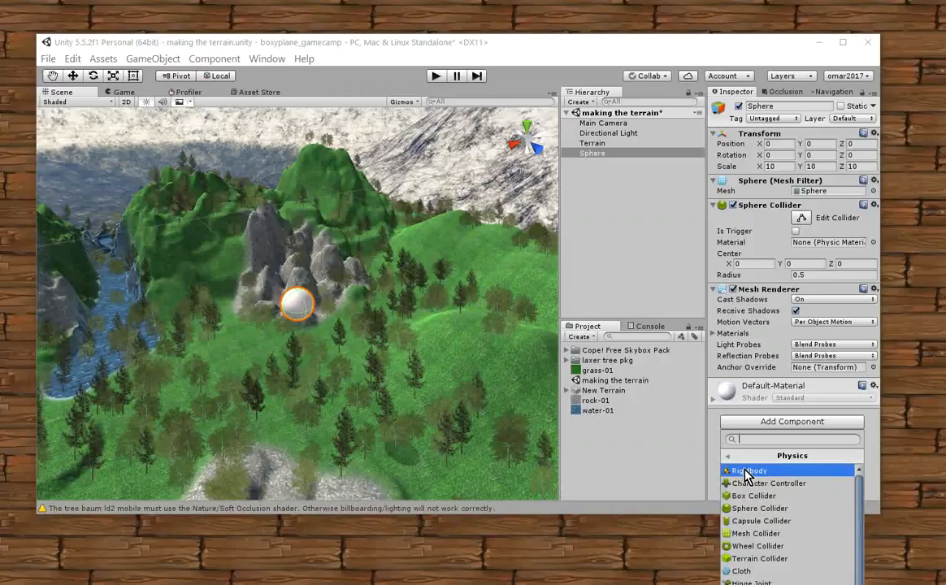
pyautogui.click(749, 471)
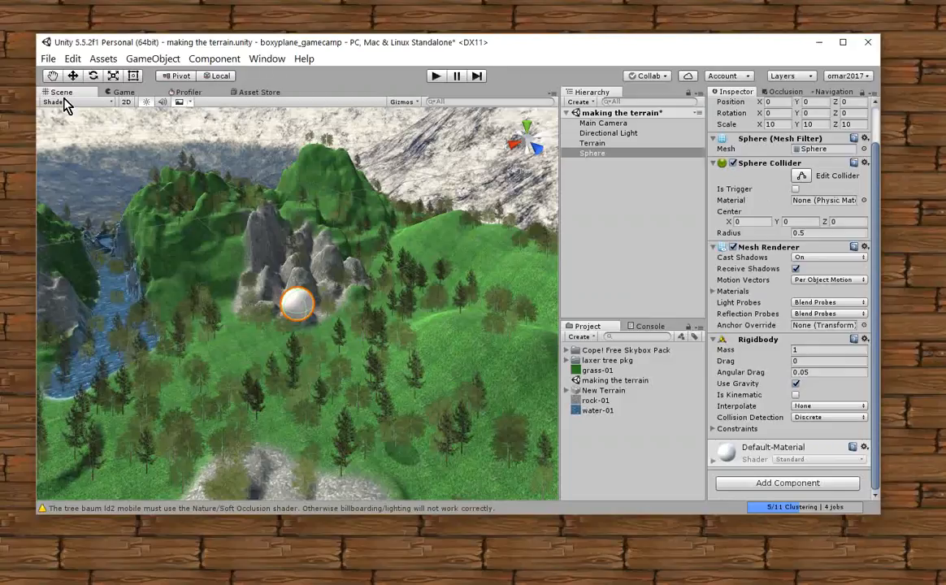
pyautogui.moveTo(123, 98)
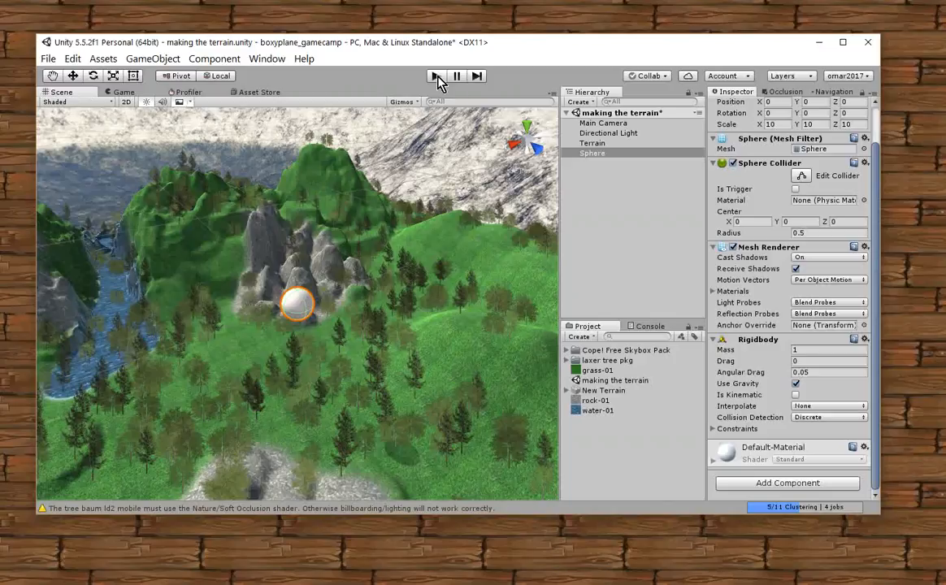
pyautogui.click(436, 76)
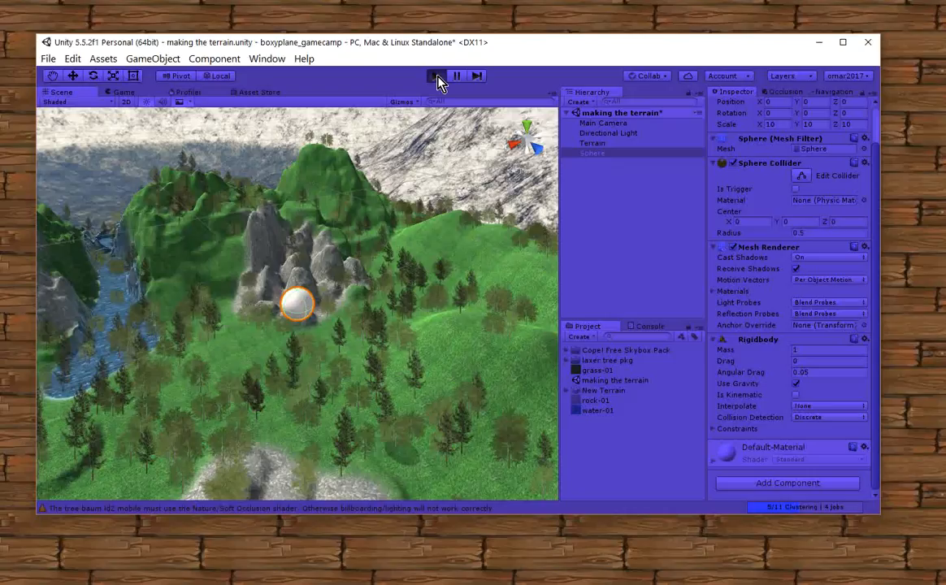
pyautogui.click(436, 76)
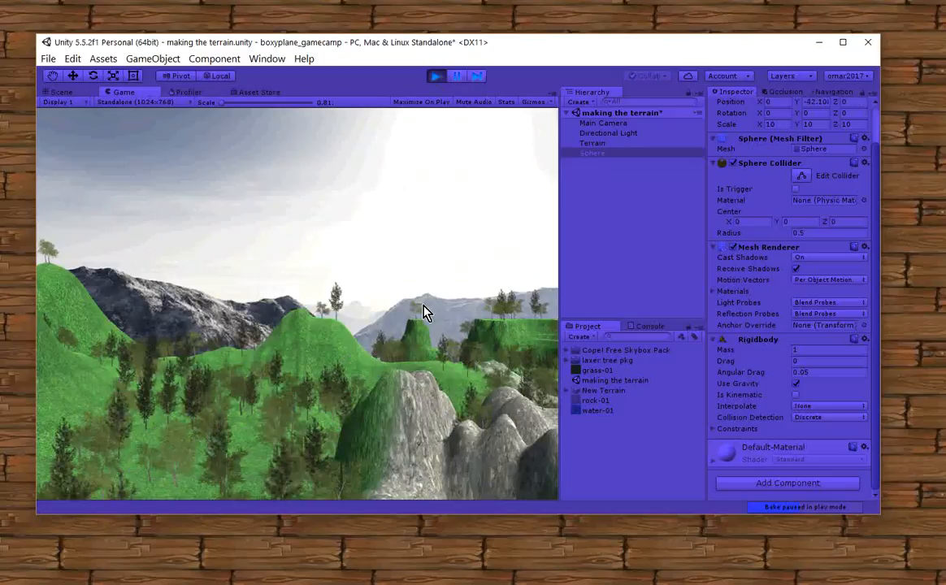
pyautogui.click(435, 77)
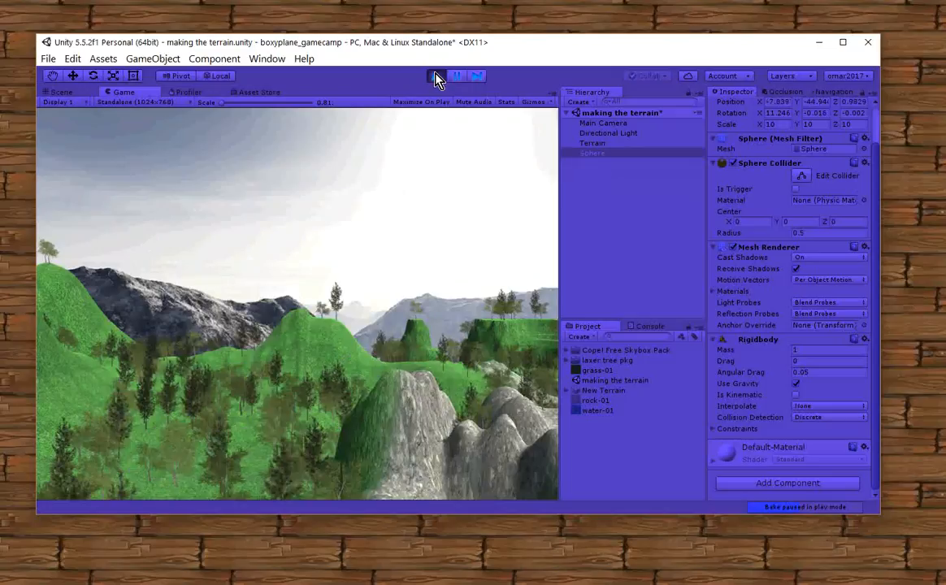
pyautogui.click(436, 76)
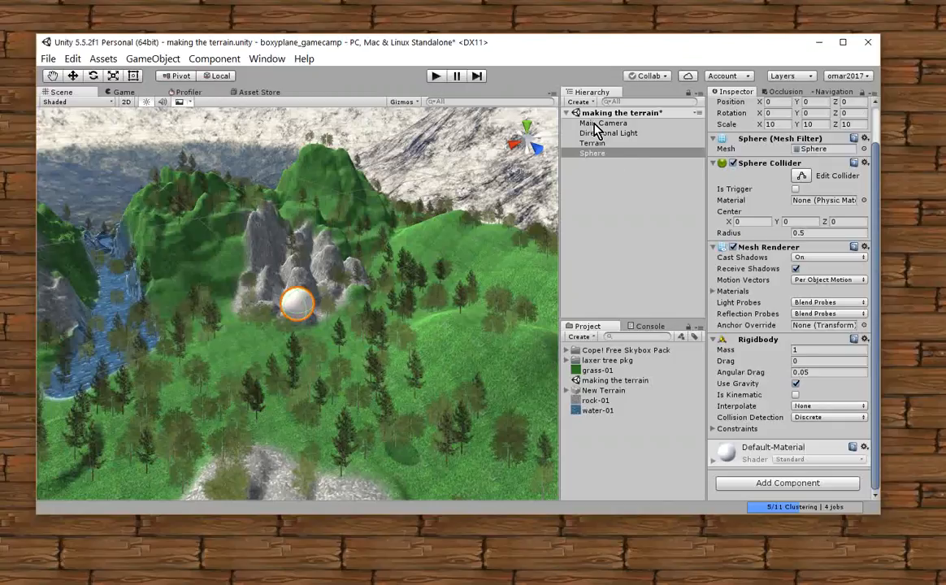
# Select Main Camera to show its Inspector settings and Camera Preview of the sphere.
pyautogui.click(605, 123)
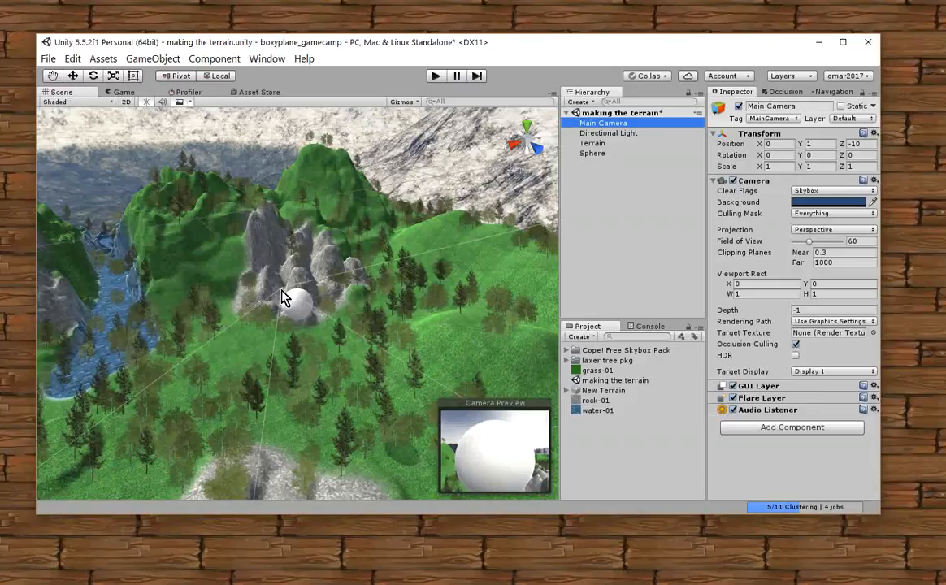
pyautogui.moveTo(497, 436)
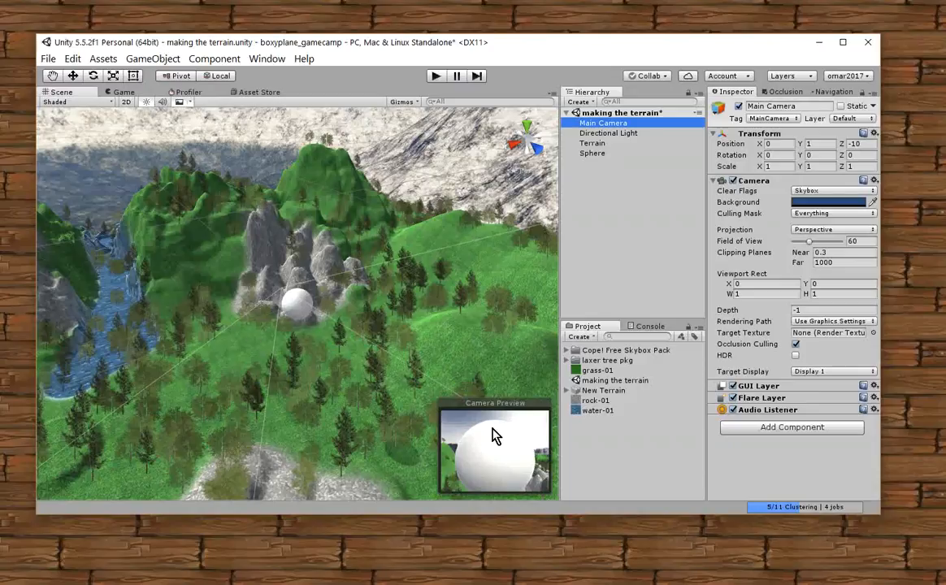
pyautogui.moveTo(484, 491)
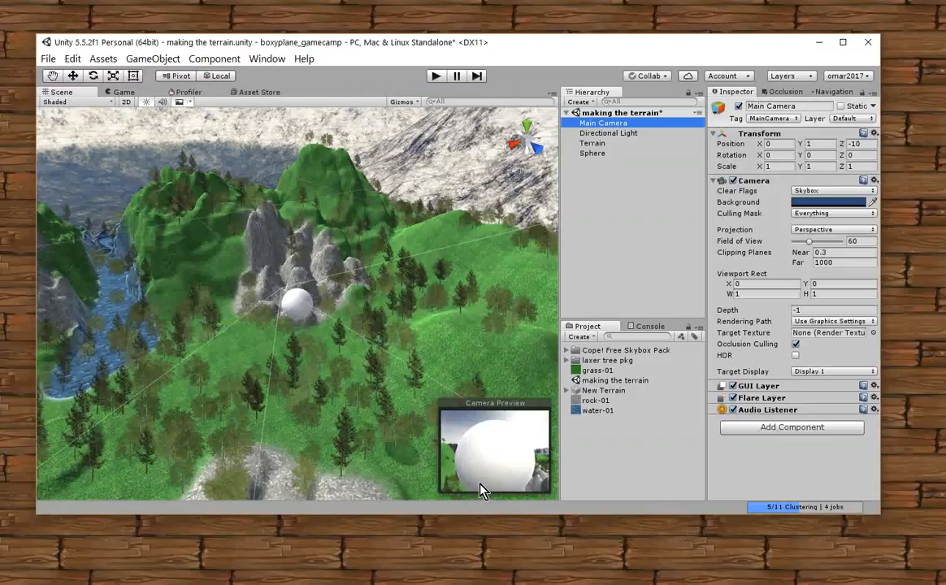
pyautogui.moveTo(333, 337)
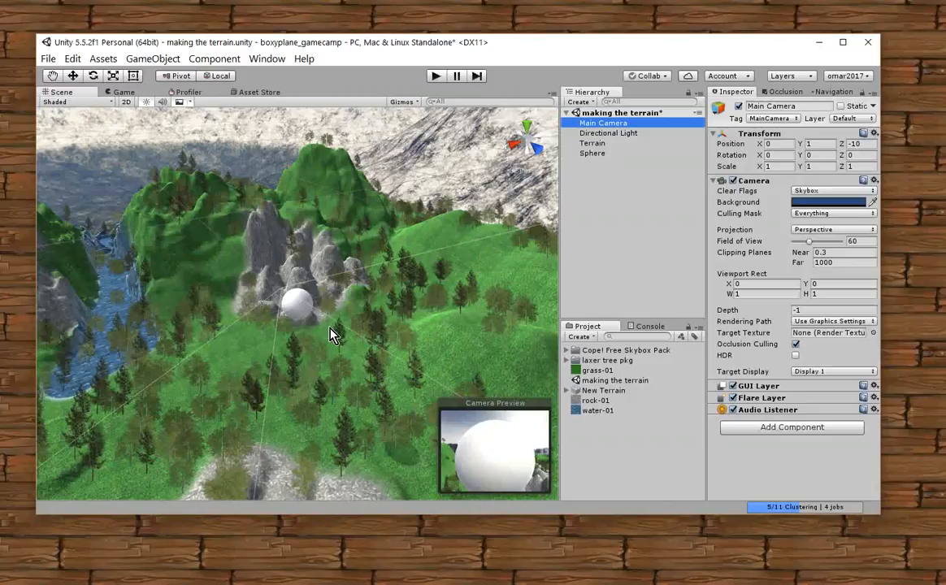
pyautogui.moveTo(337, 332)
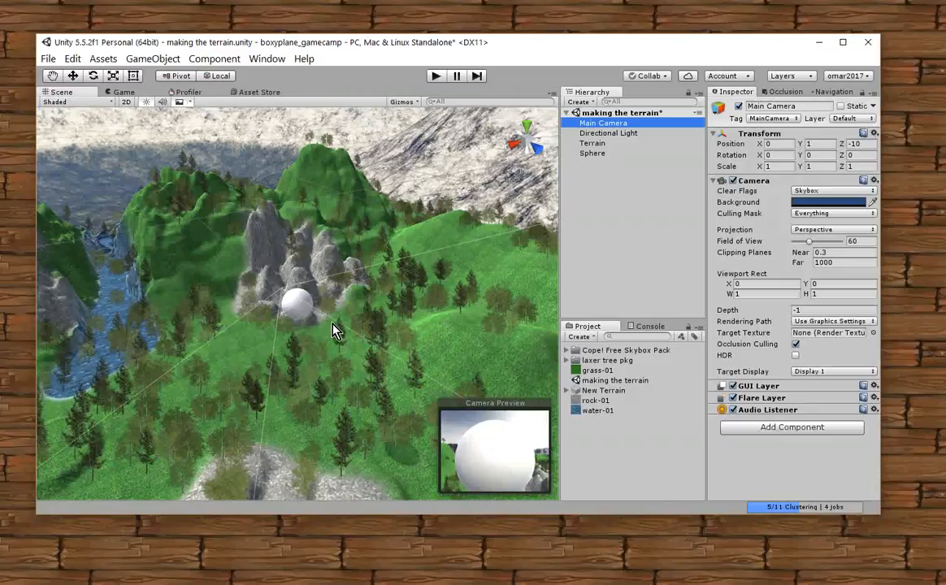
pyautogui.moveTo(166, 227)
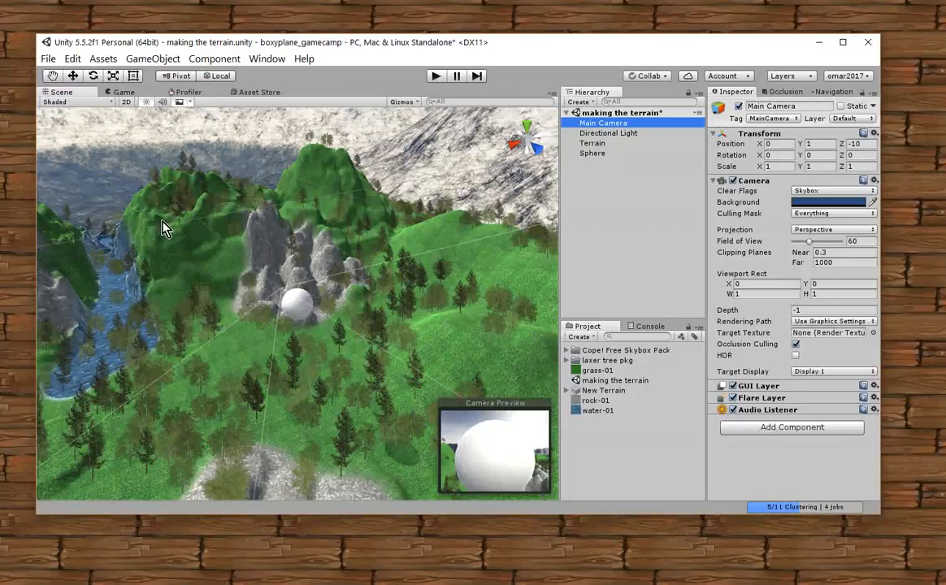
pyautogui.moveTo(581, 127)
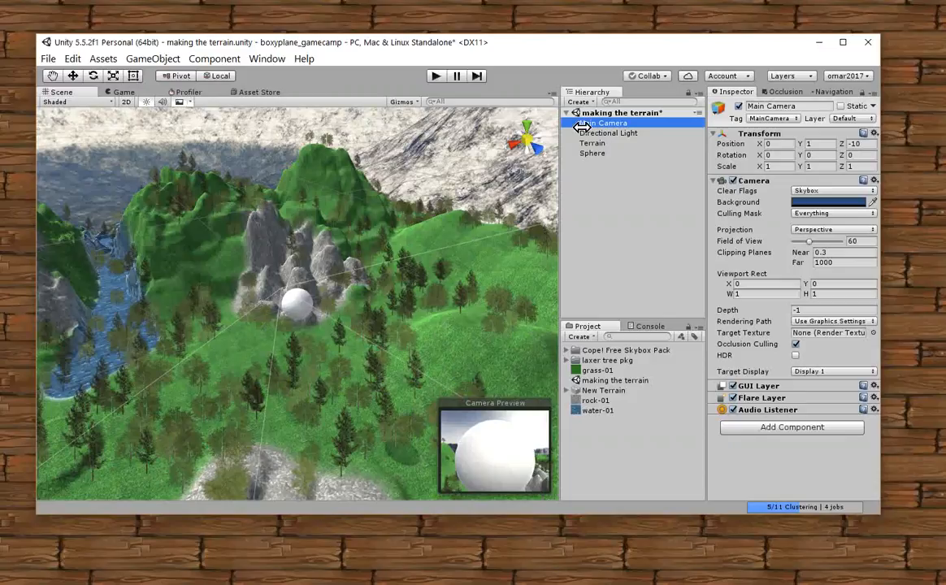
pyautogui.moveTo(150, 65)
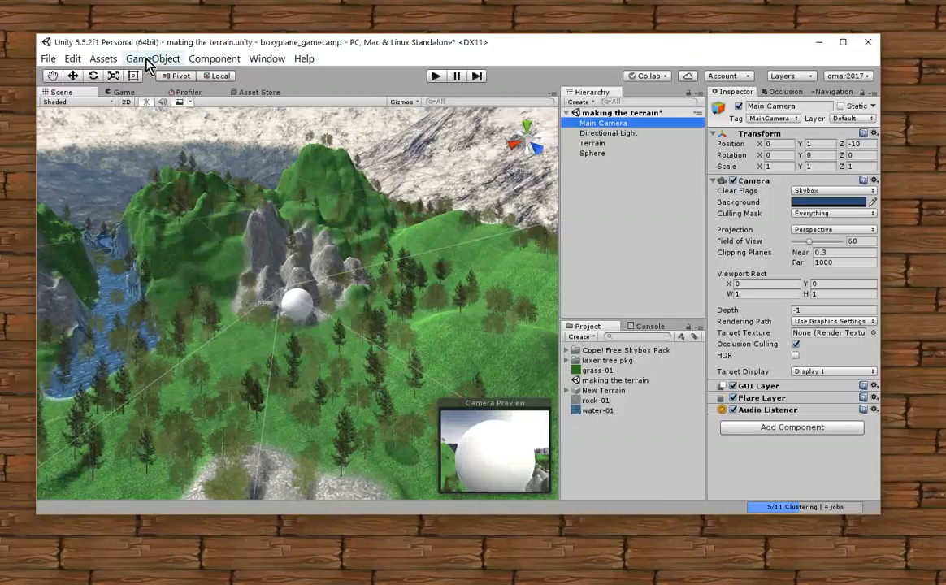
# Align Main Camera with the current scene view, then orbit toward the snowy mountains.
pyautogui.click(153, 59)
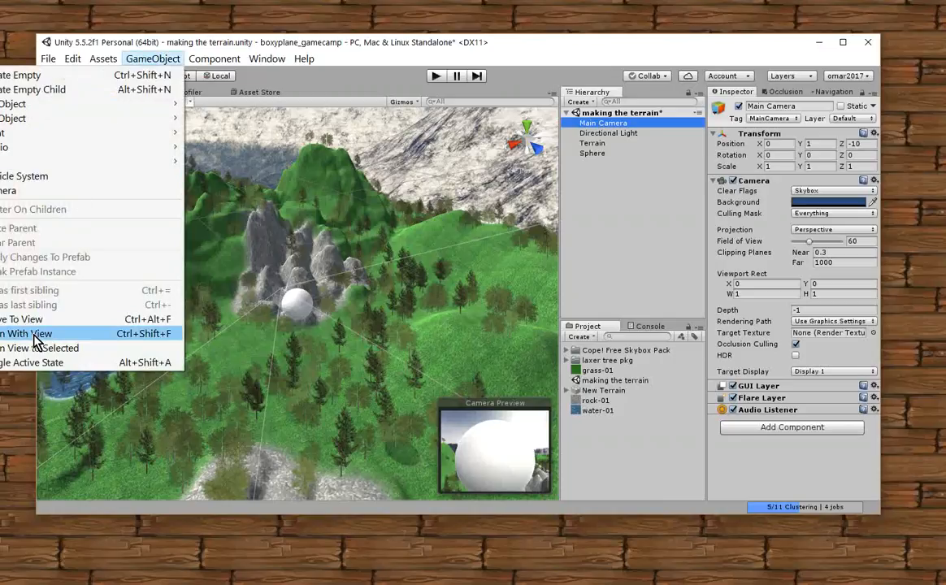
pyautogui.click(29, 333)
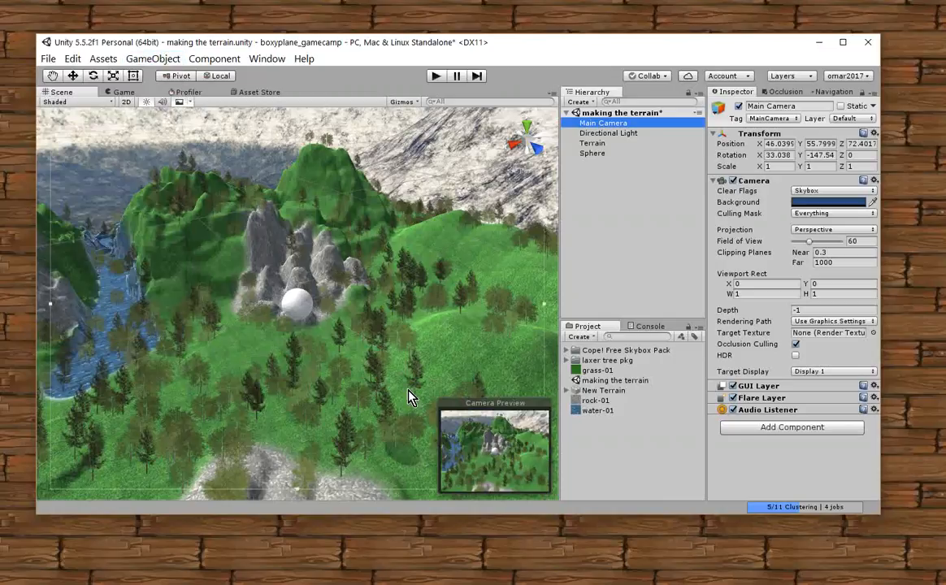
pyautogui.moveTo(501, 458)
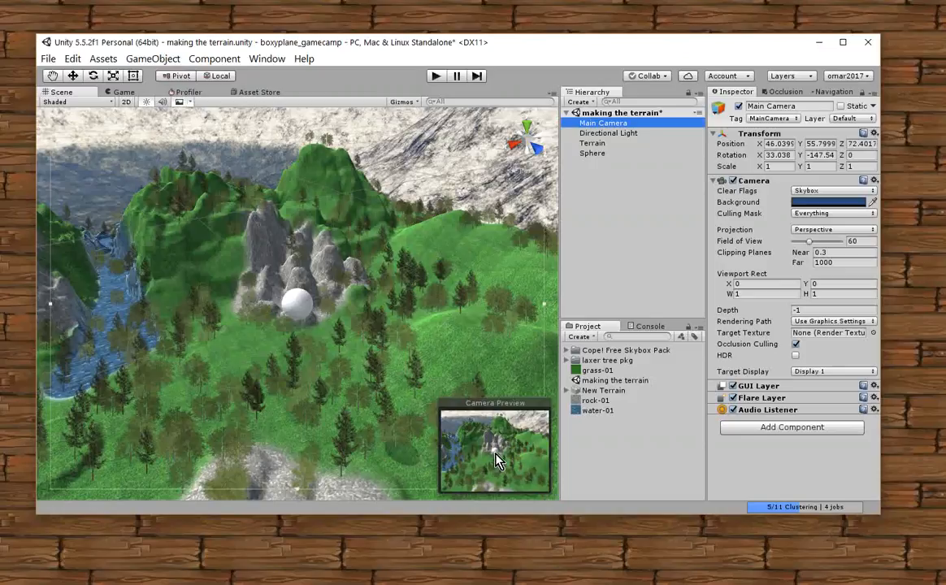
pyautogui.moveTo(276, 315)
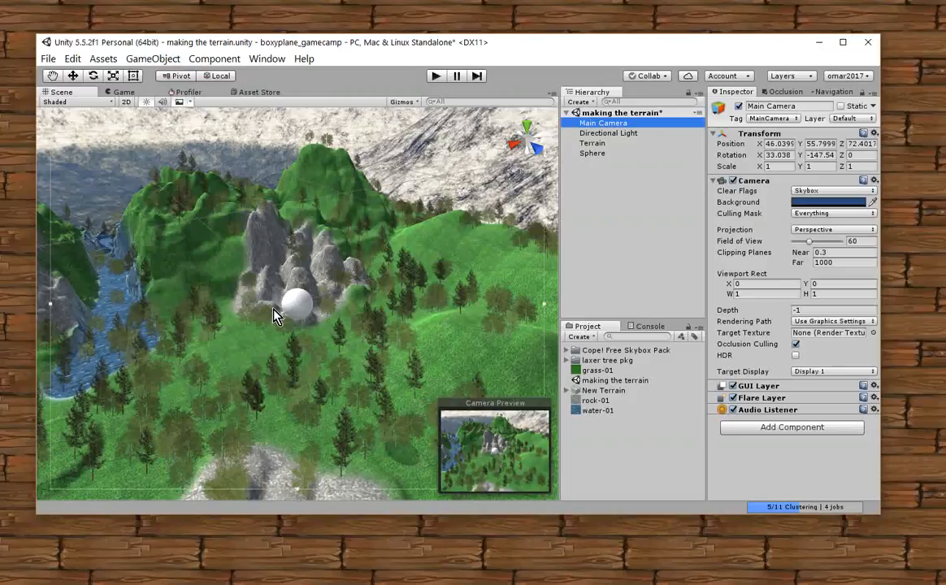
pyautogui.moveTo(344, 331)
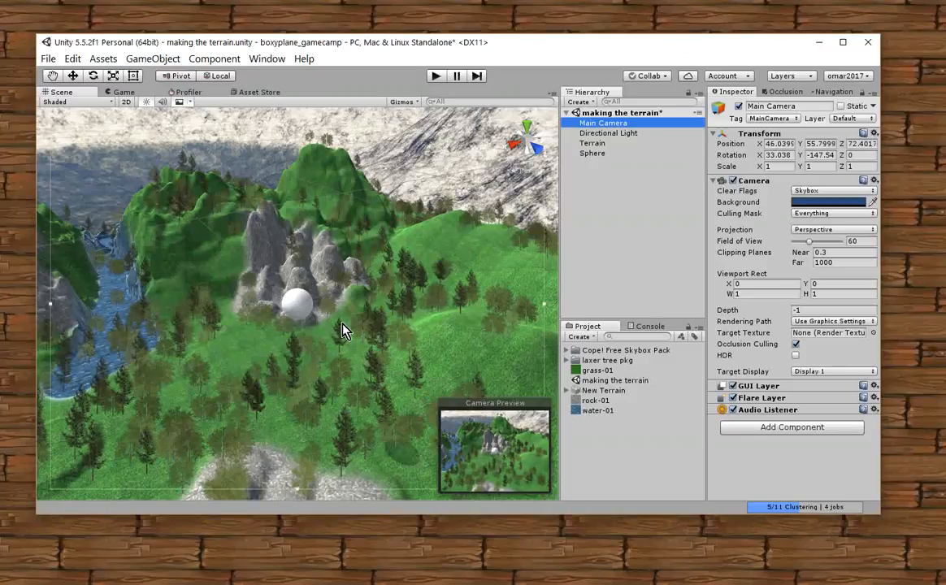
pyautogui.moveTo(342, 328); pyautogui.dragTo(241, 280)
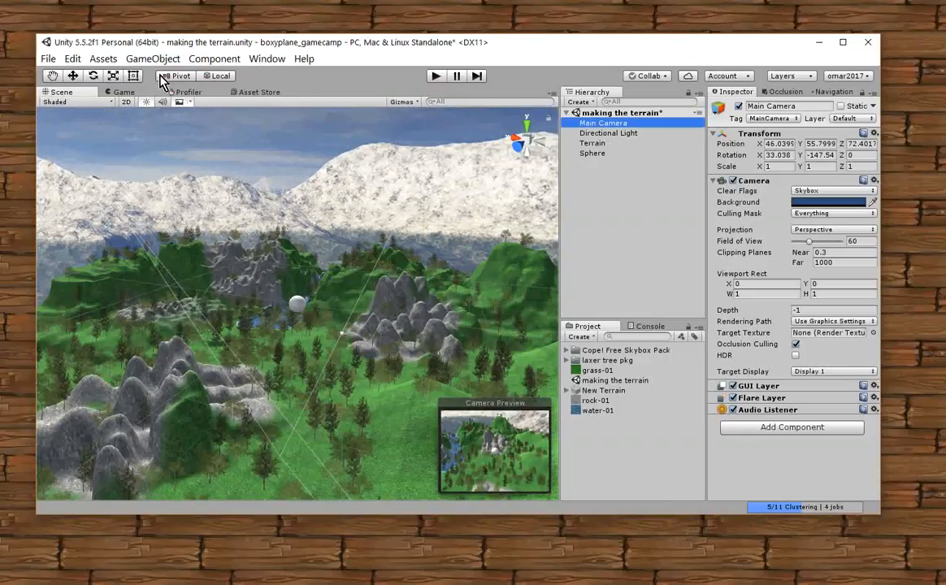
# Align Main Camera with the mountain view, then run and stop play mode to check it.
pyautogui.click(153, 59)
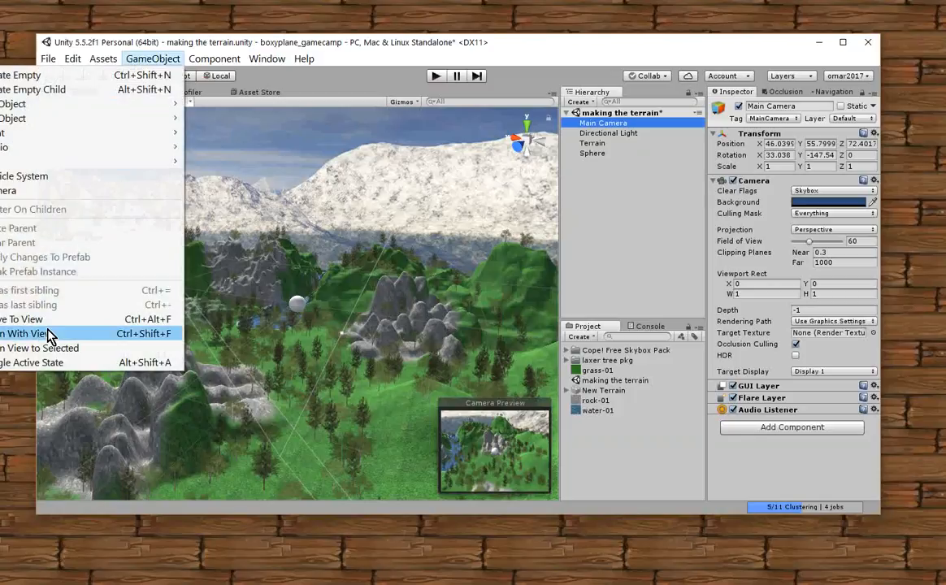
pyautogui.click(24, 333)
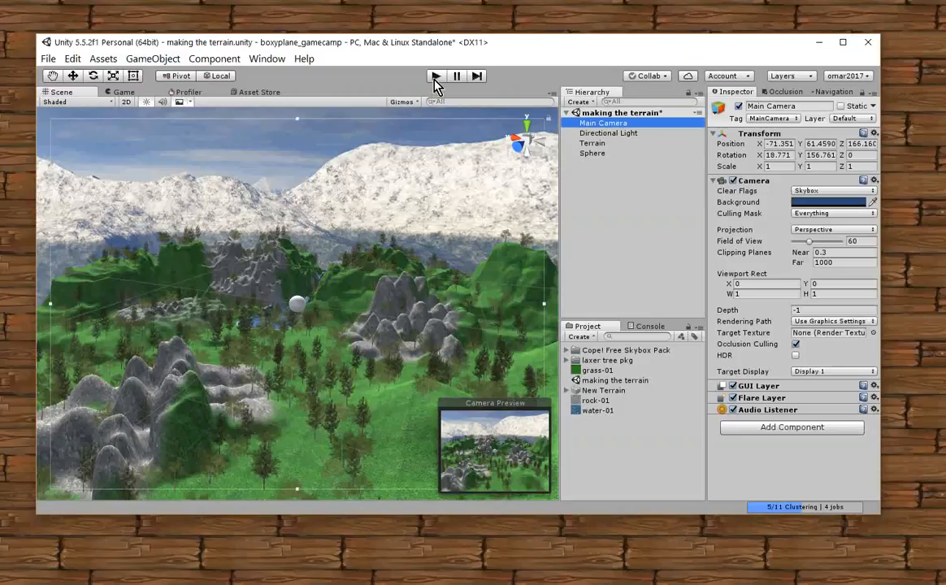
pyautogui.click(435, 76)
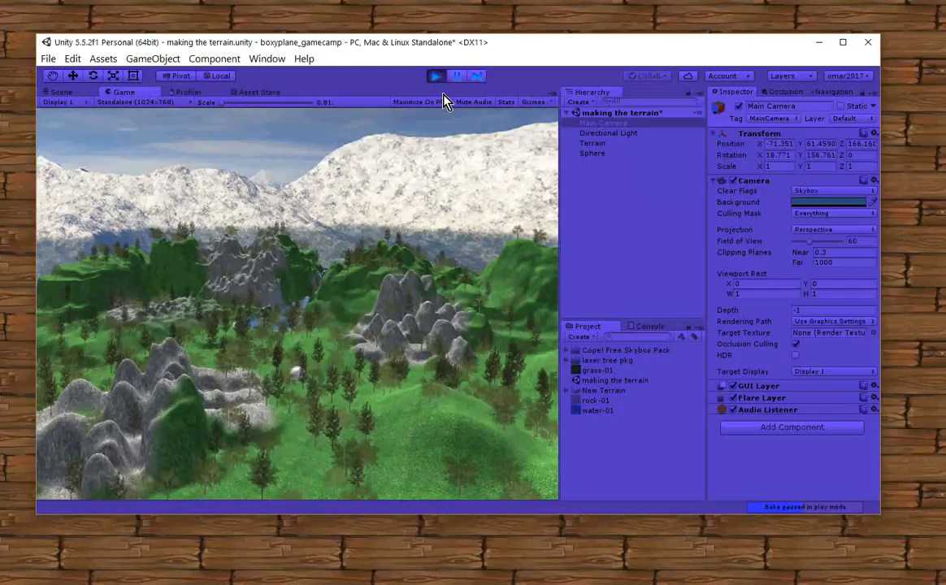
pyautogui.moveTo(286, 397)
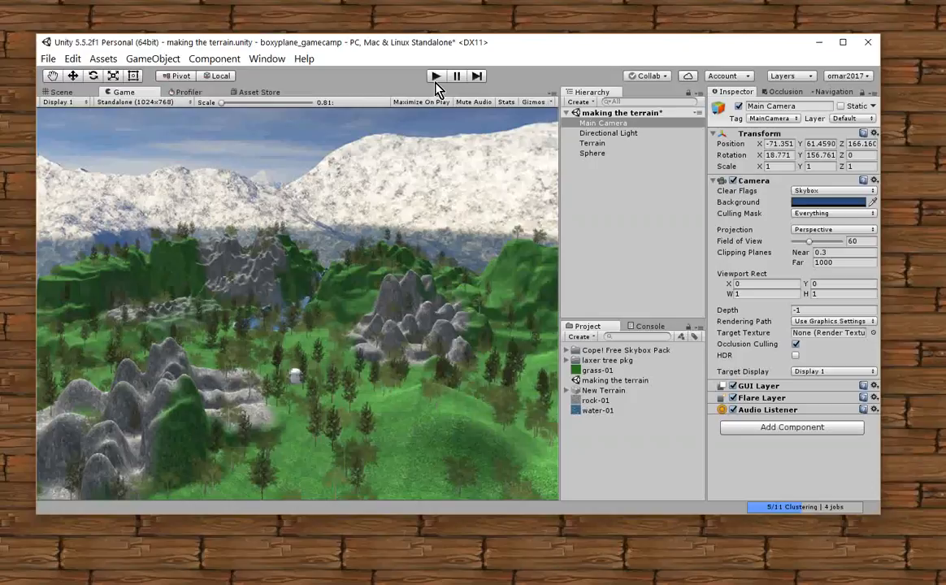
pyautogui.click(59, 91)
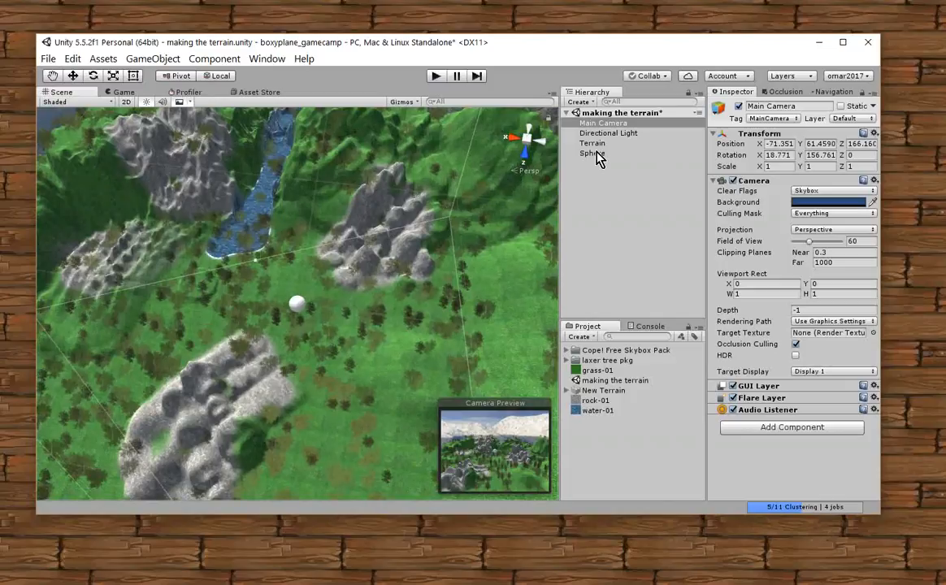
# Drag the Sphere with its move gizmo onto the rocky outcrop, around X 37.5, Z 44.2.
pyautogui.click(591, 153)
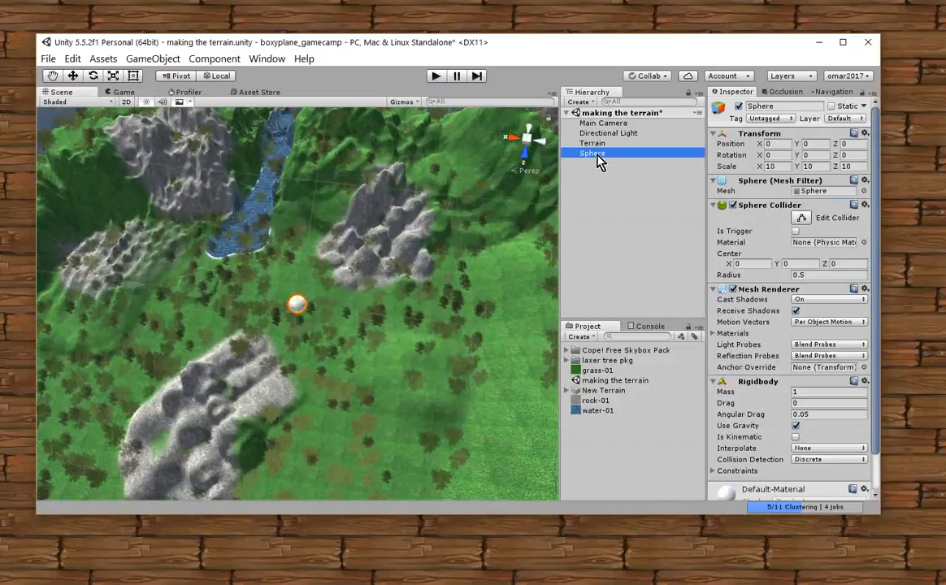
pyautogui.moveTo(74, 80)
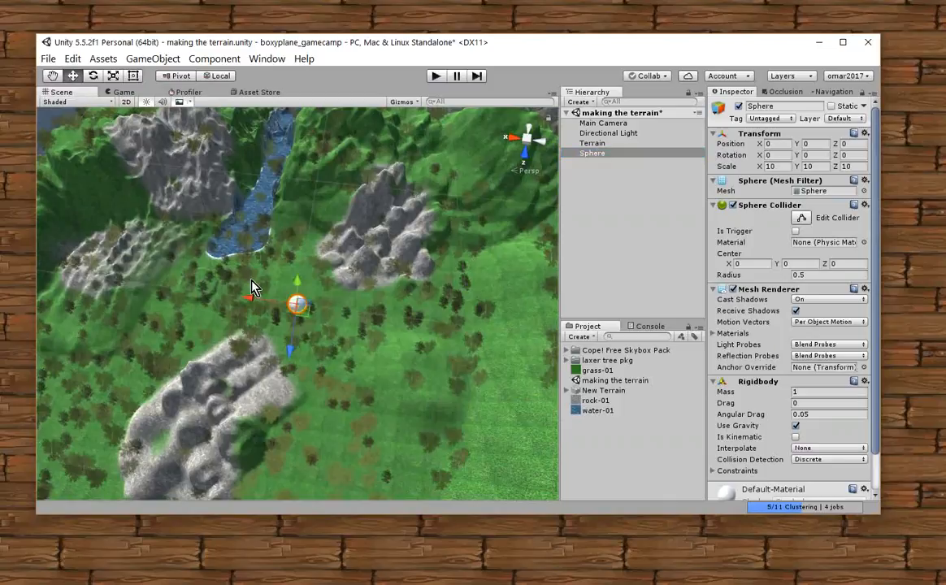
pyautogui.click(178, 292)
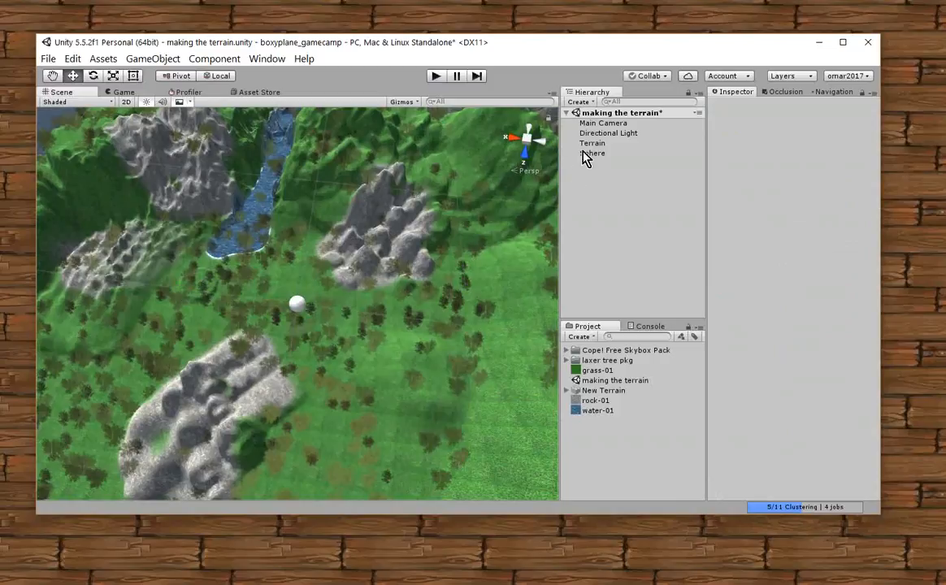
pyautogui.click(591, 153)
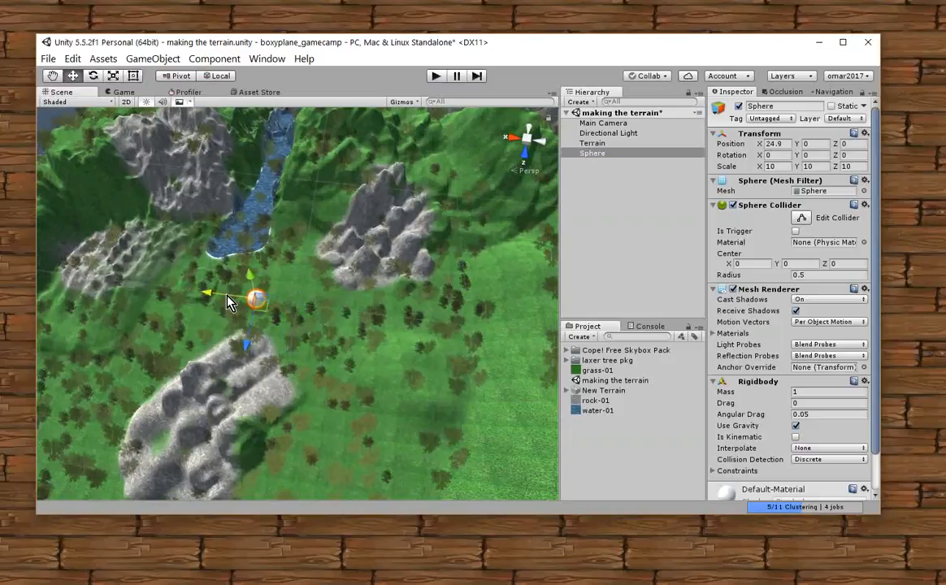
pyautogui.moveTo(257, 300); pyautogui.dragTo(283, 304)
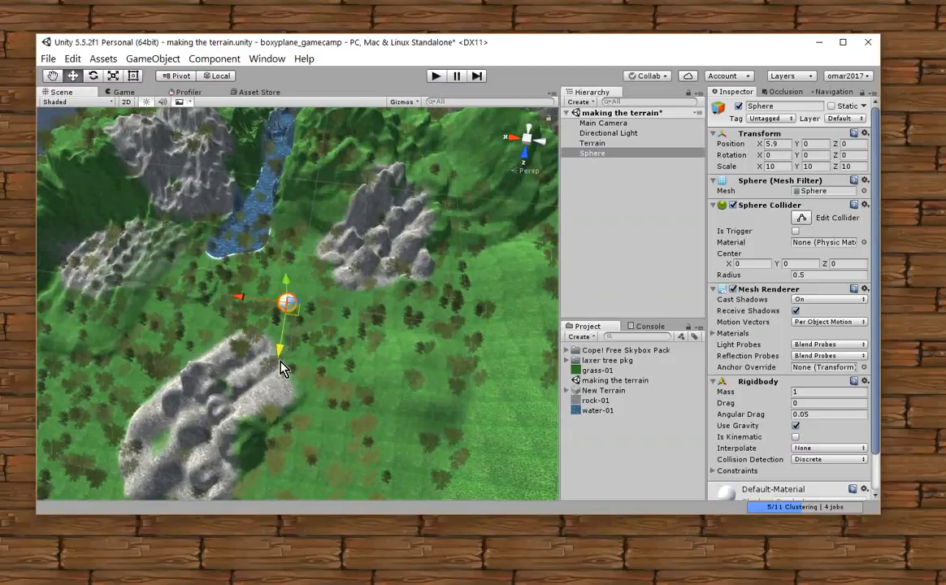
pyautogui.moveTo(288, 304); pyautogui.dragTo(274, 382)
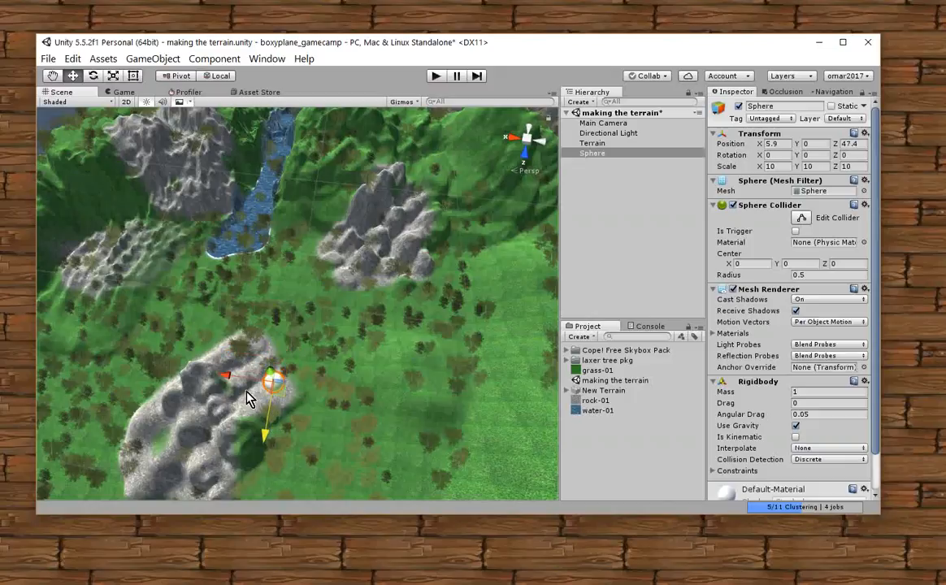
pyautogui.moveTo(284, 403)
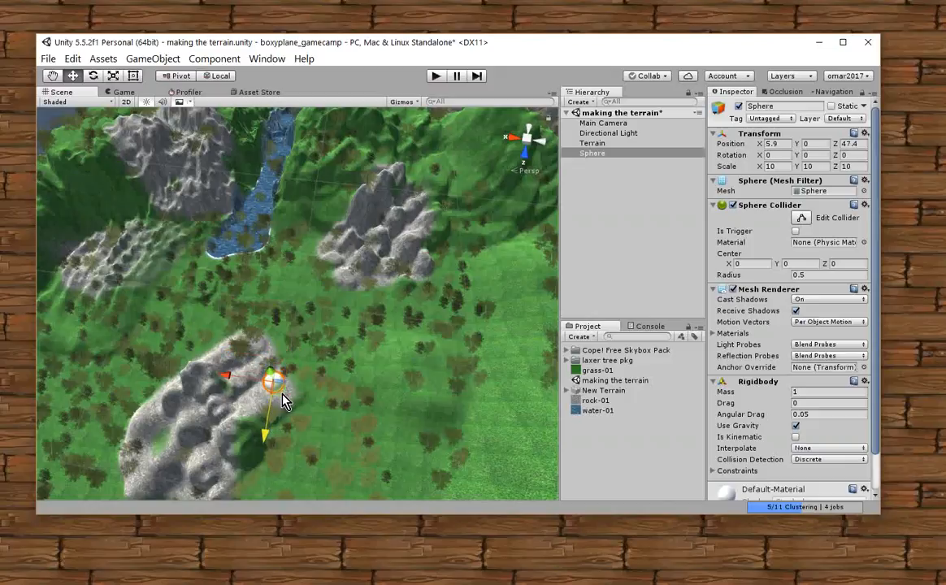
pyautogui.moveTo(270, 382); pyautogui.dragTo(221, 382)
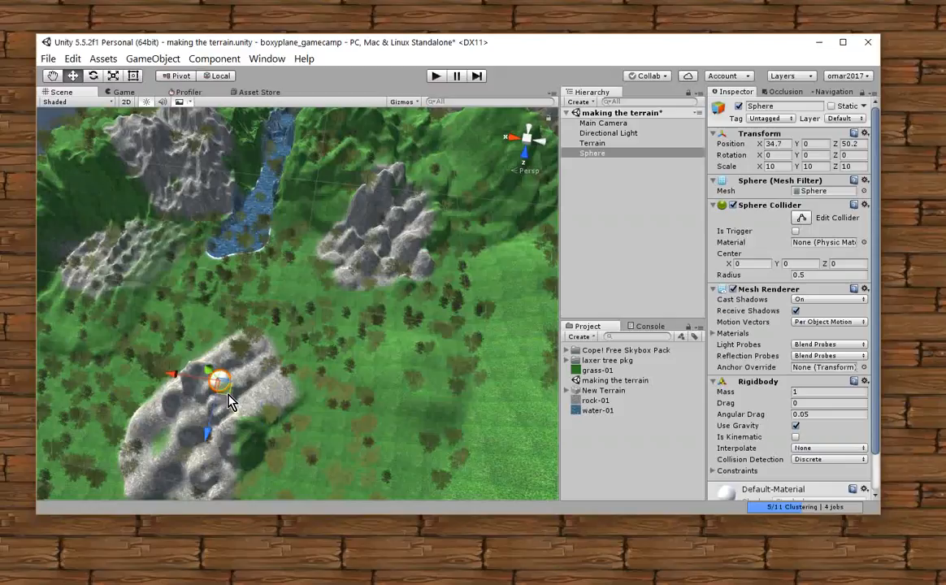
pyautogui.moveTo(221, 380); pyautogui.dragTo(234, 374)
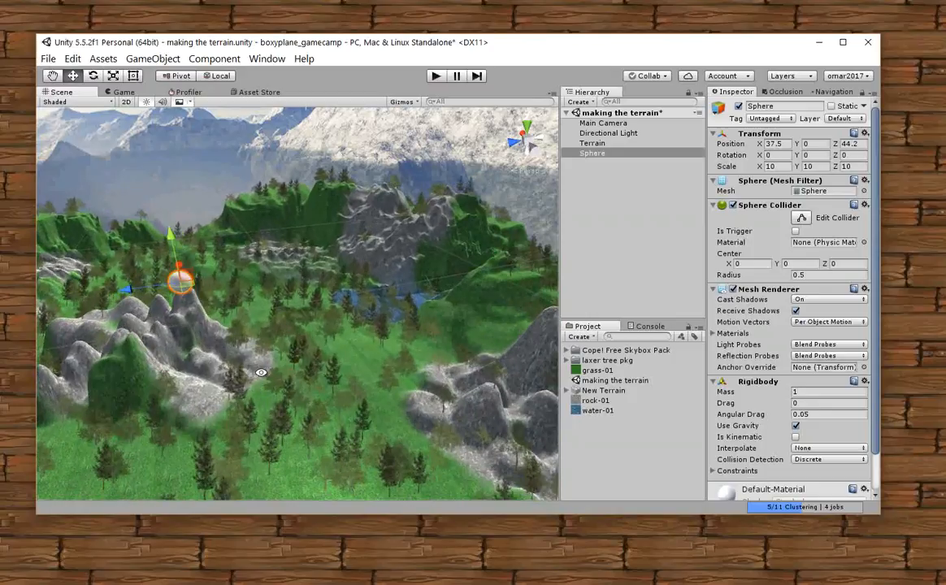
pyautogui.moveTo(260, 372); pyautogui.dragTo(202, 390)
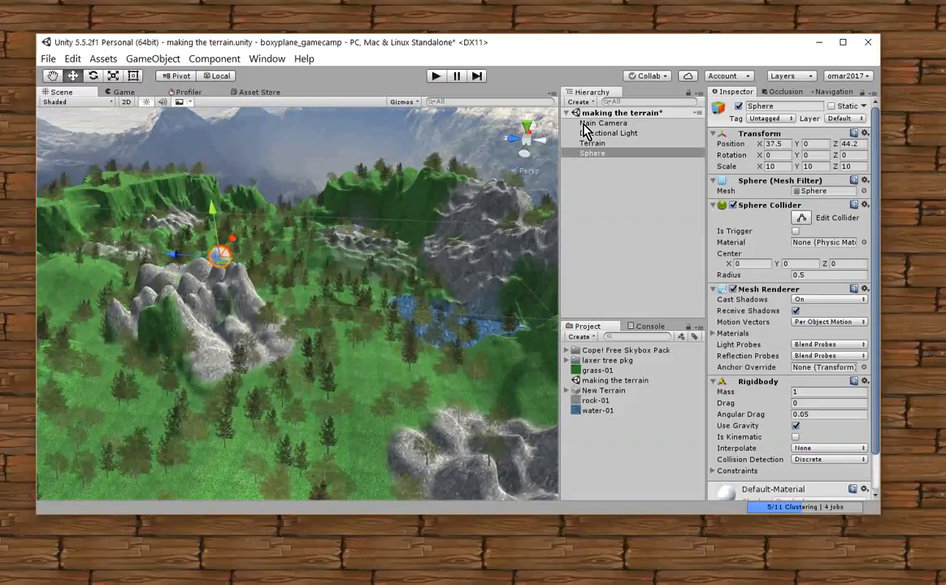
pyautogui.click(604, 124)
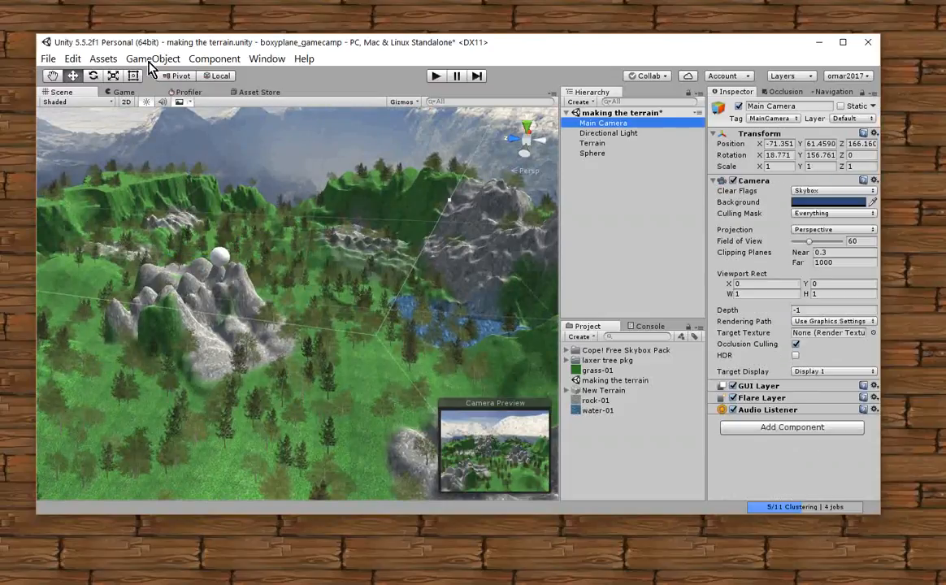
pyautogui.click(153, 58)
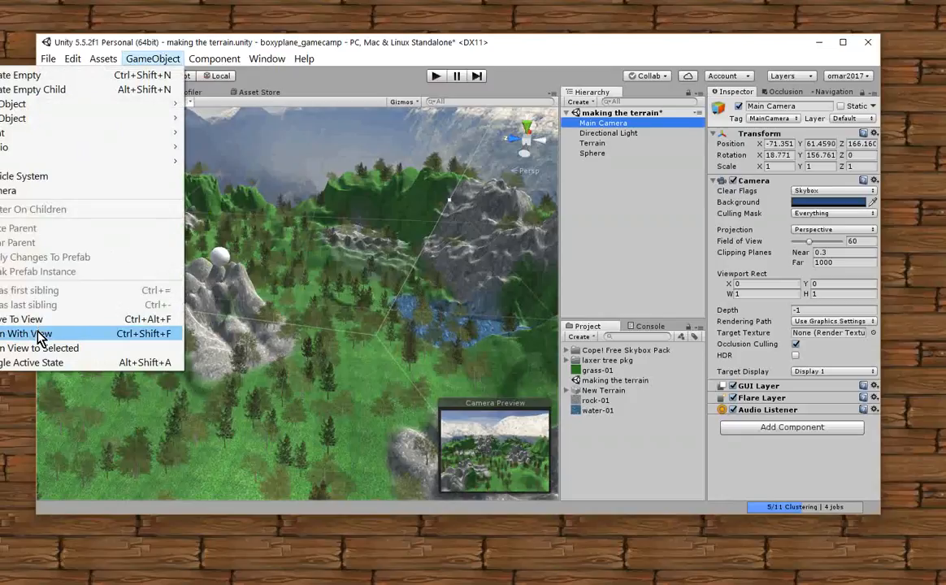
pyautogui.click(26, 333)
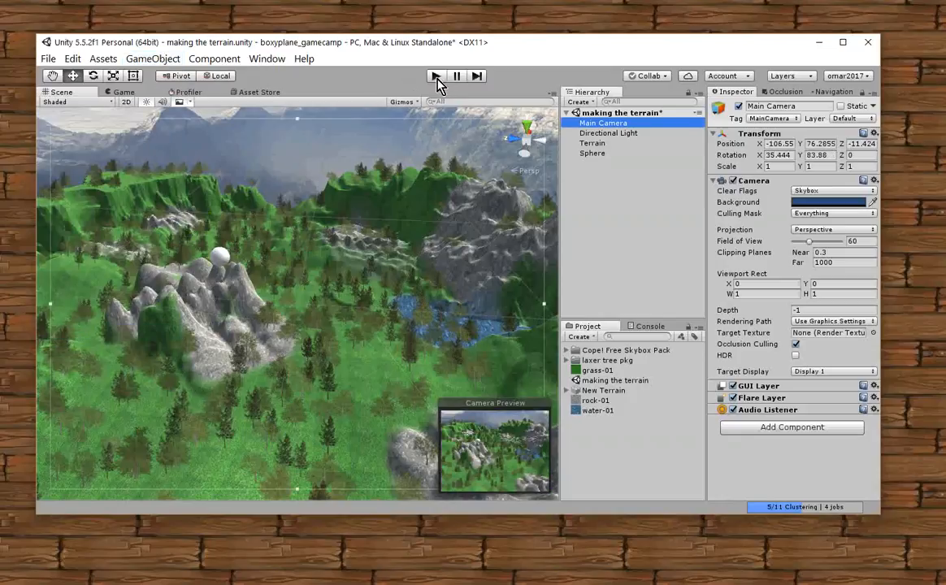
pyautogui.click(435, 76)
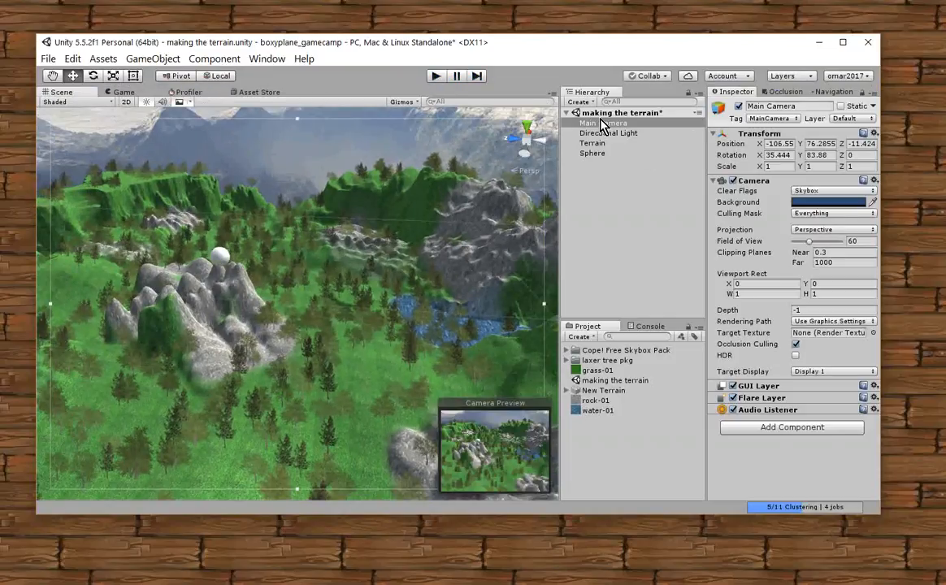
# Create a new Cube via the Hierarchy's GameObject > 3D Object menu.
pyautogui.click(604, 123)
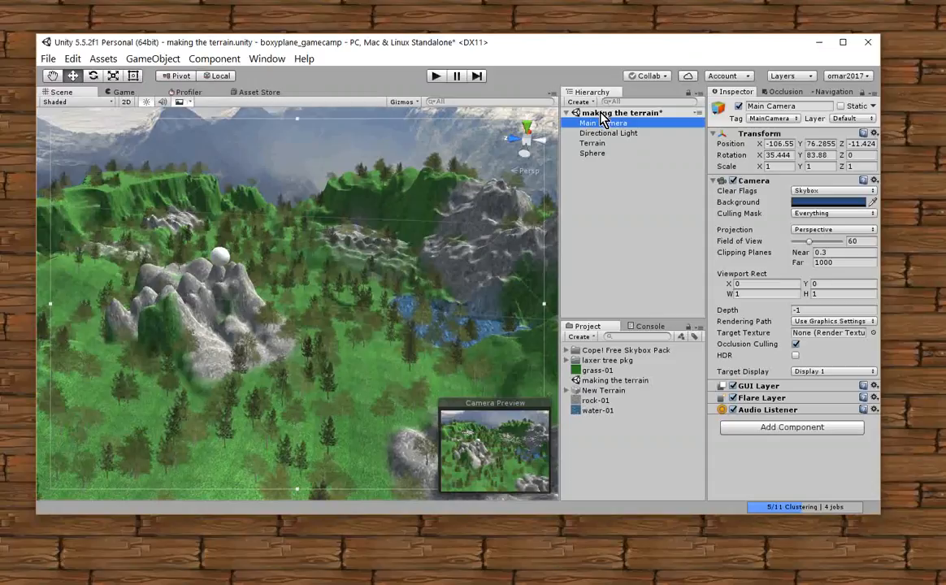
pyautogui.rightClick(621, 112)
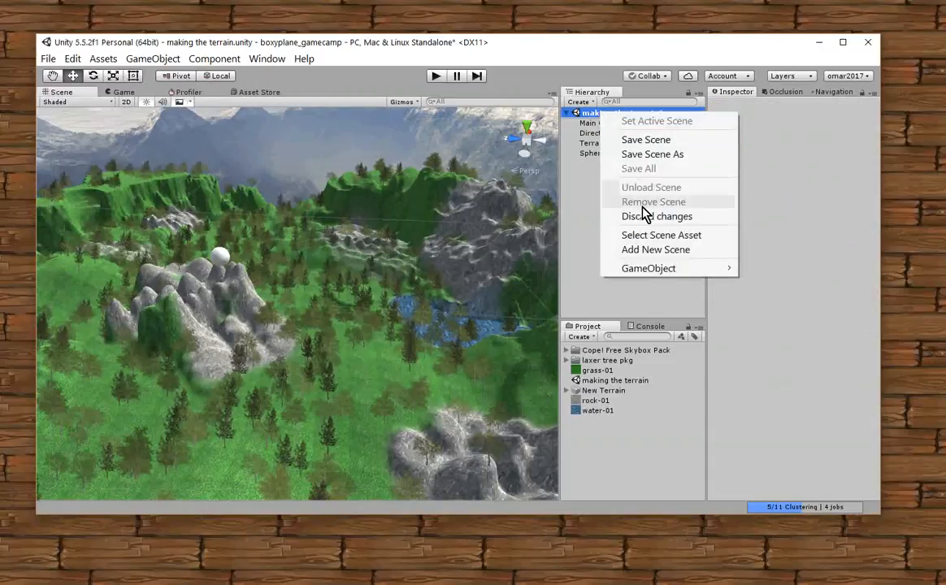
pyautogui.click(649, 268)
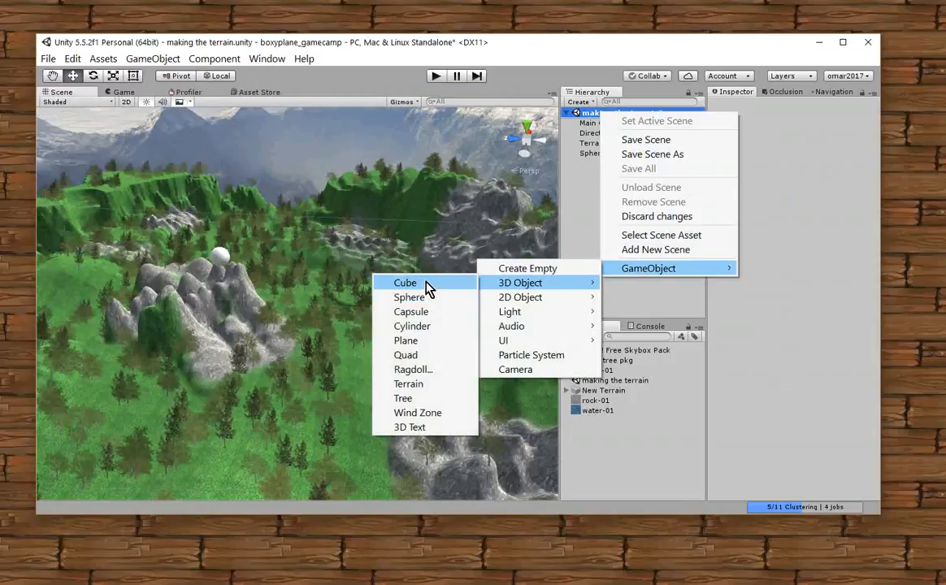
pyautogui.click(404, 283)
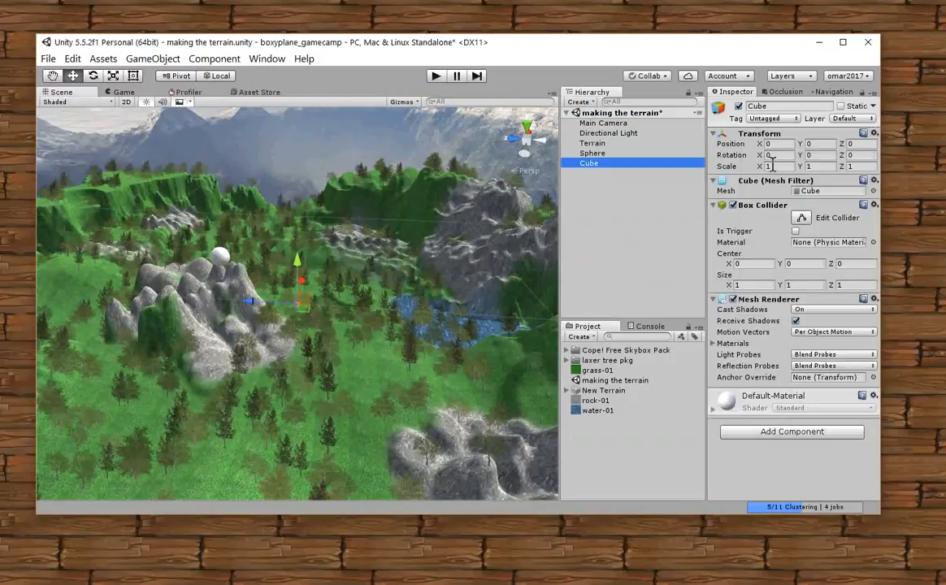
# Set the cube's Transform Scale to 10 on X, Y and Z.
pyautogui.click(770, 166)
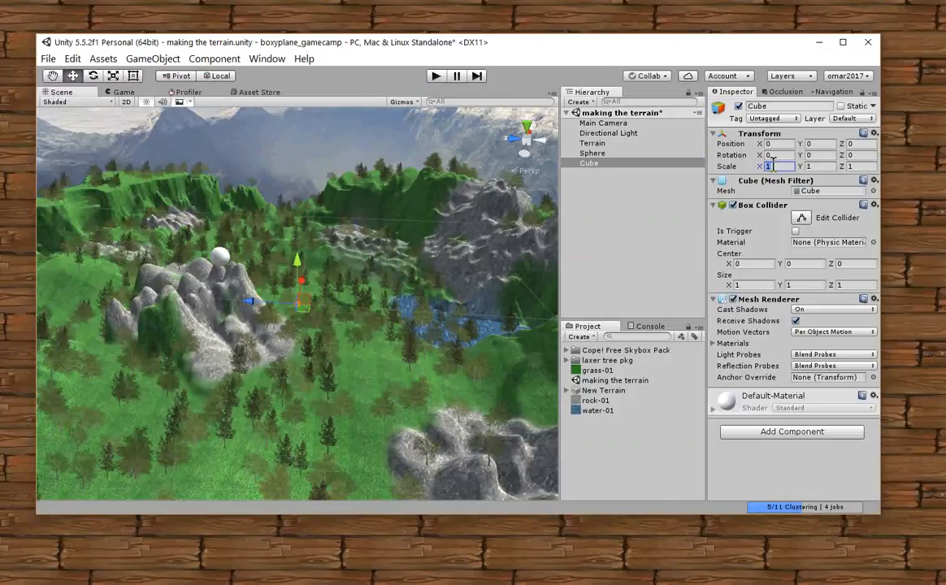
pyautogui.write('10')
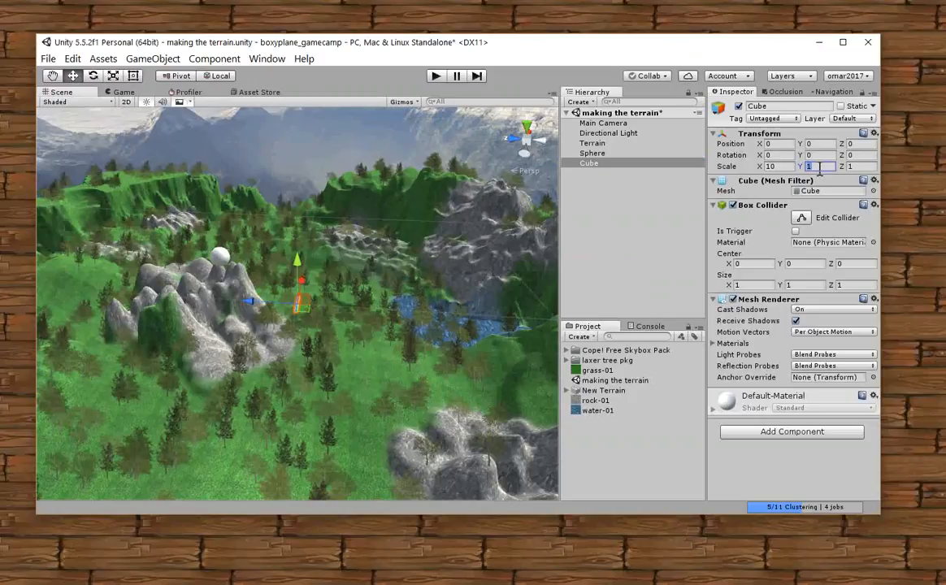
pyautogui.write('10')
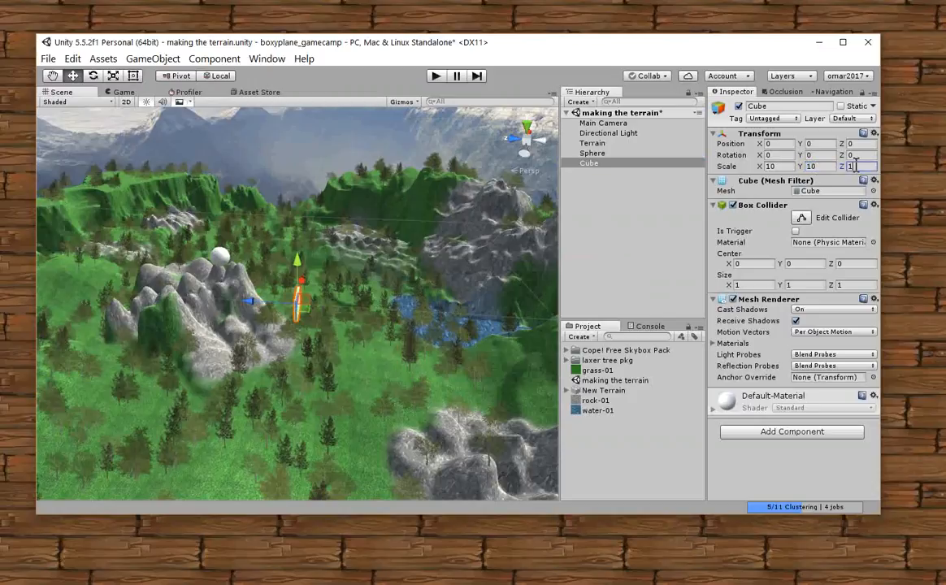
pyautogui.write('10')
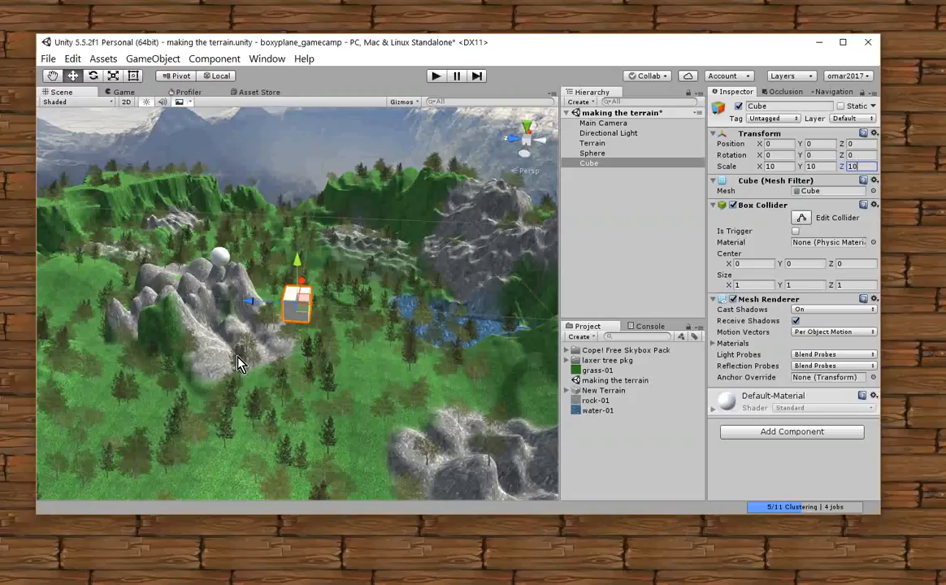
pyautogui.moveTo(358, 328)
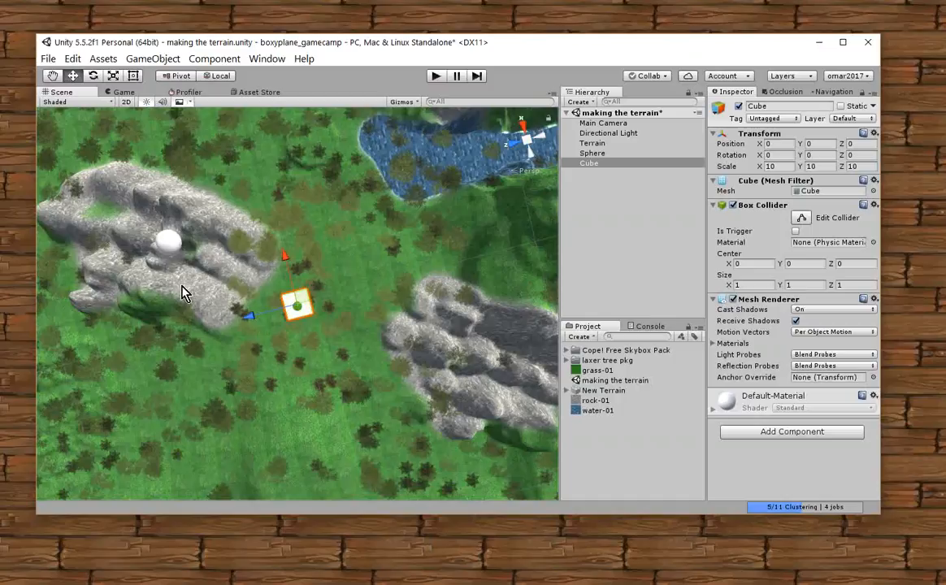
pyautogui.moveTo(79, 102)
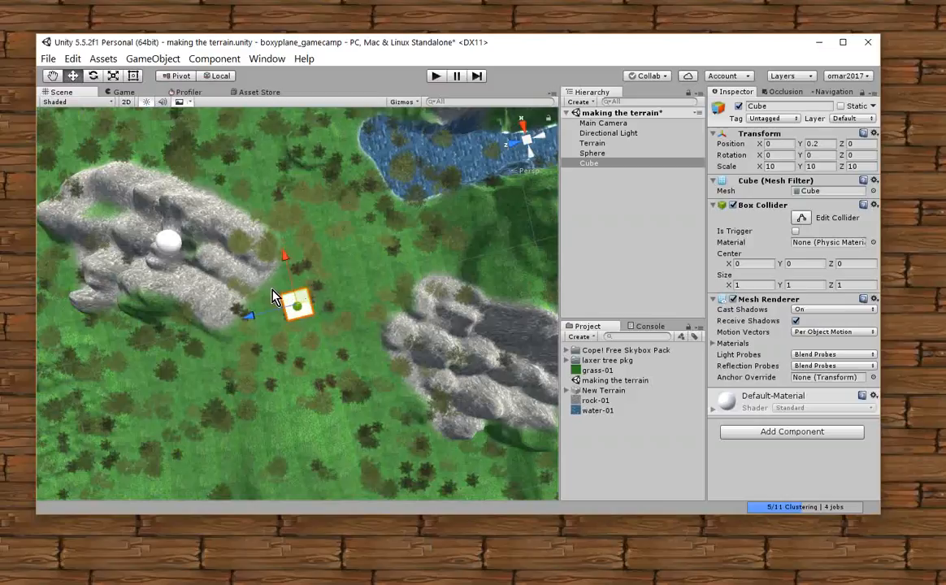
# Drag the cube across the terrain onto the rocky outcrop beside the sphere, around X 22, Z 58.
pyautogui.moveTo(296, 305); pyautogui.dragTo(214, 280)
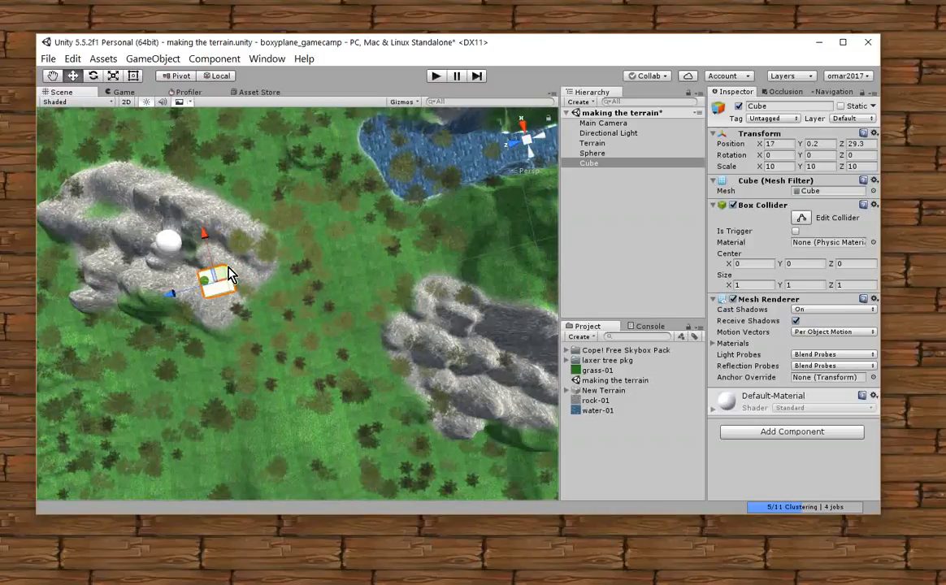
pyautogui.moveTo(215, 280); pyautogui.dragTo(219, 219)
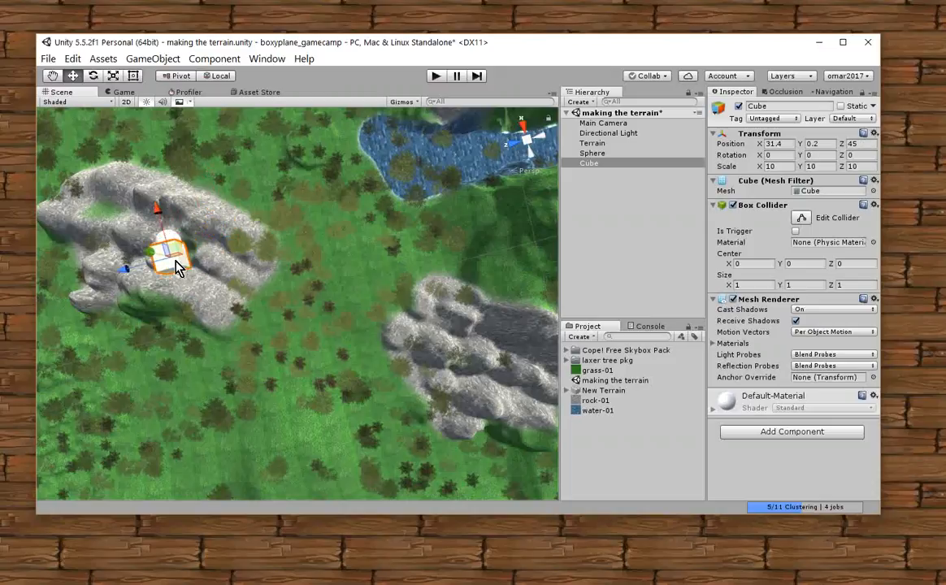
pyautogui.moveTo(173, 252); pyautogui.dragTo(150, 296)
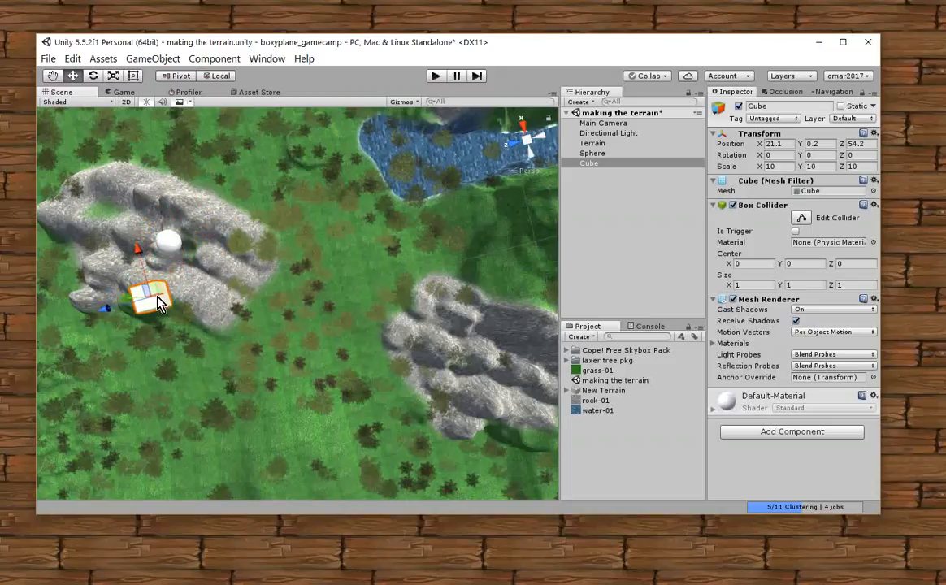
pyautogui.moveTo(153, 295); pyautogui.dragTo(136, 317)
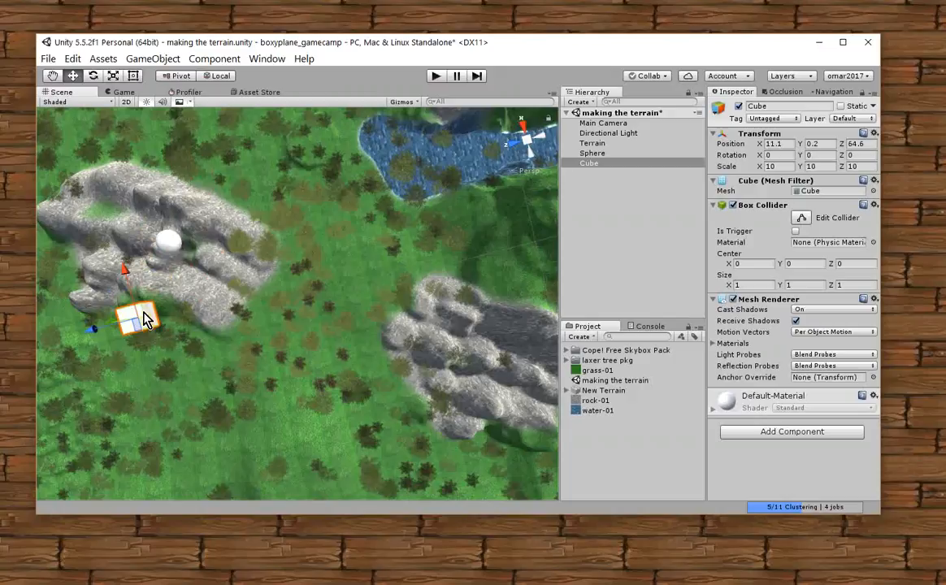
pyautogui.moveTo(145, 316); pyautogui.dragTo(145, 299)
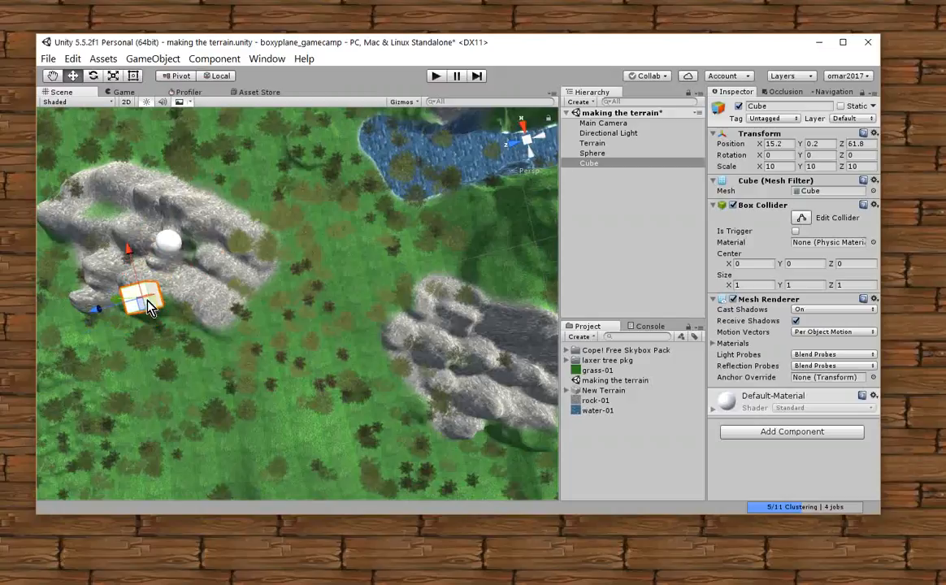
pyautogui.moveTo(150, 300); pyautogui.dragTo(149, 285)
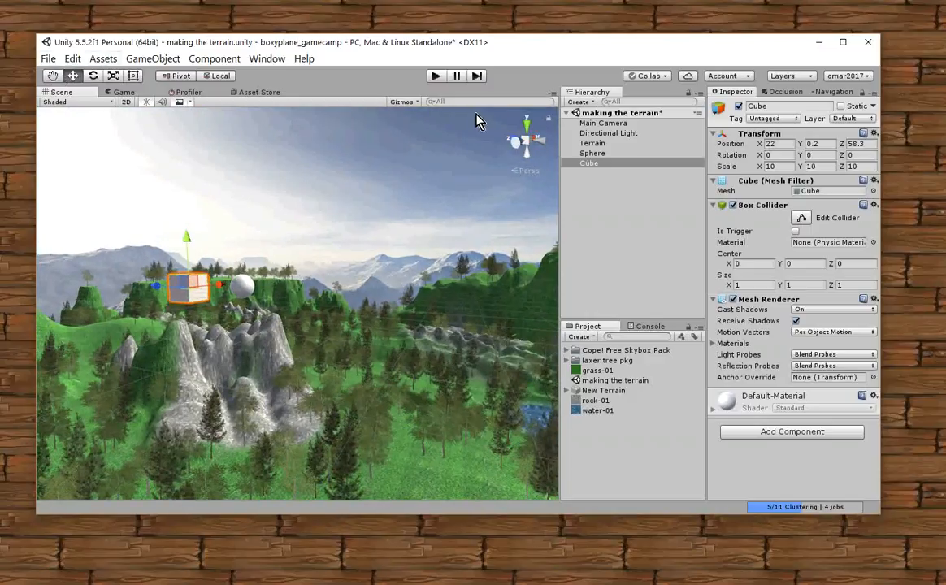
# Align Main Camera with the view of the rocky hill (around X -70), then reselect the Cube.
pyautogui.click(605, 124)
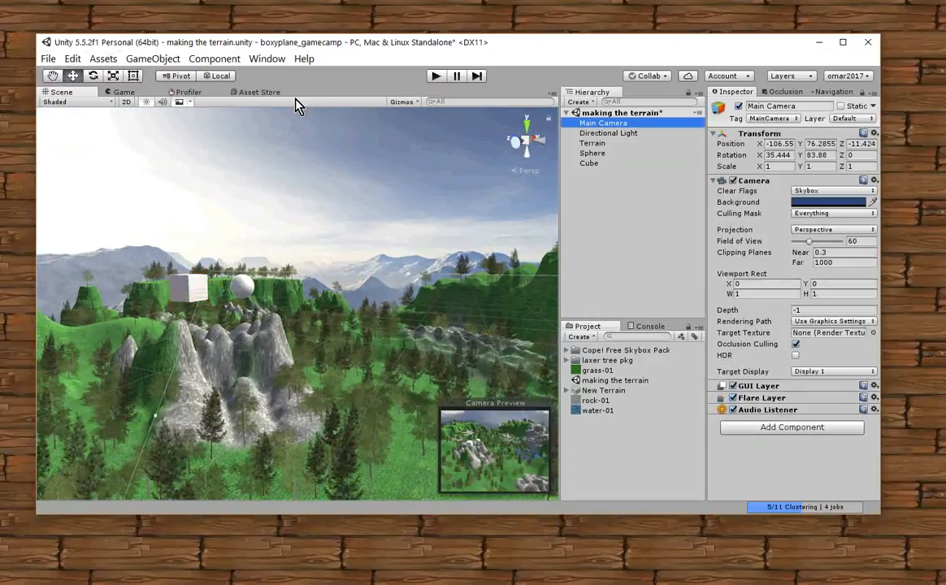
pyautogui.click(153, 58)
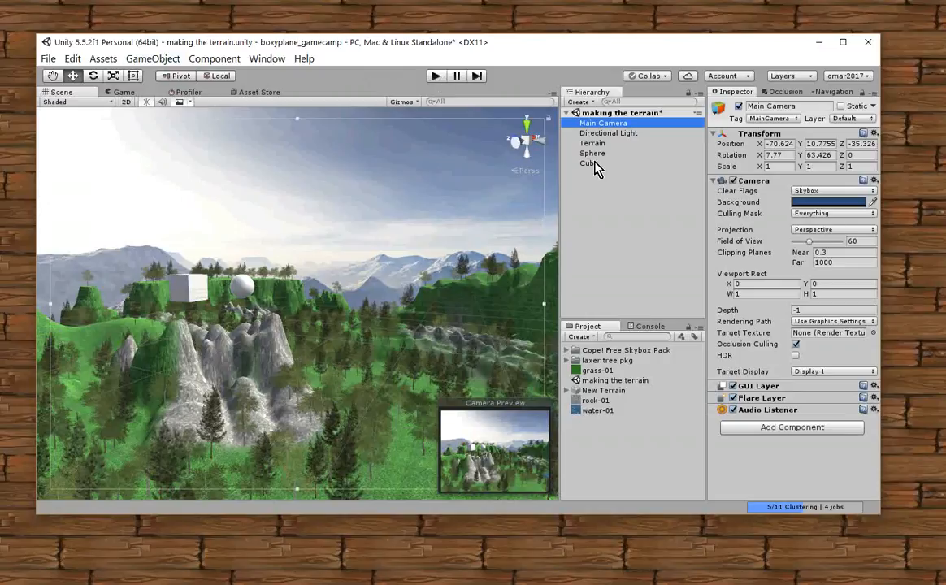
pyautogui.click(589, 163)
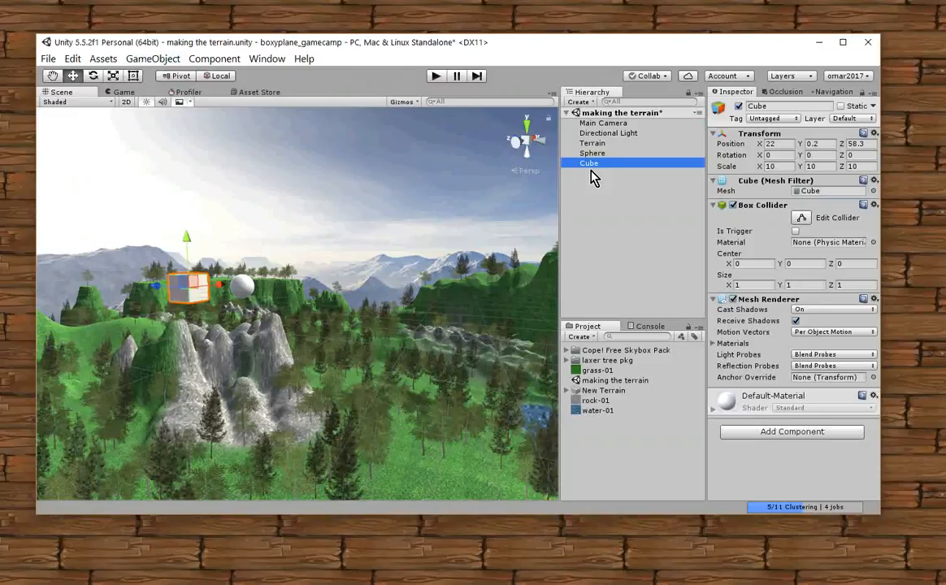
pyautogui.moveTo(777, 442)
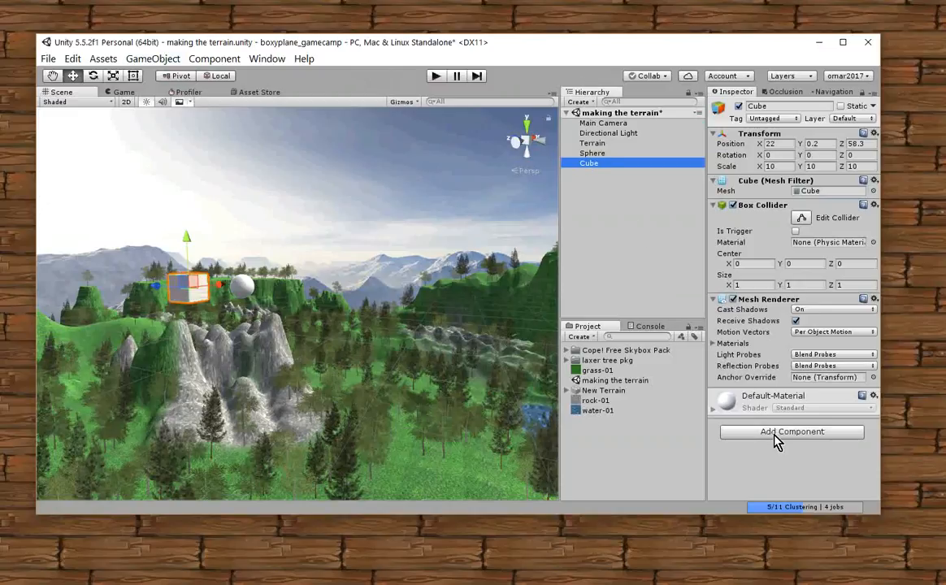
# Add a Physics Rigidbody component with gravity to the cube.
pyautogui.click(789, 432)
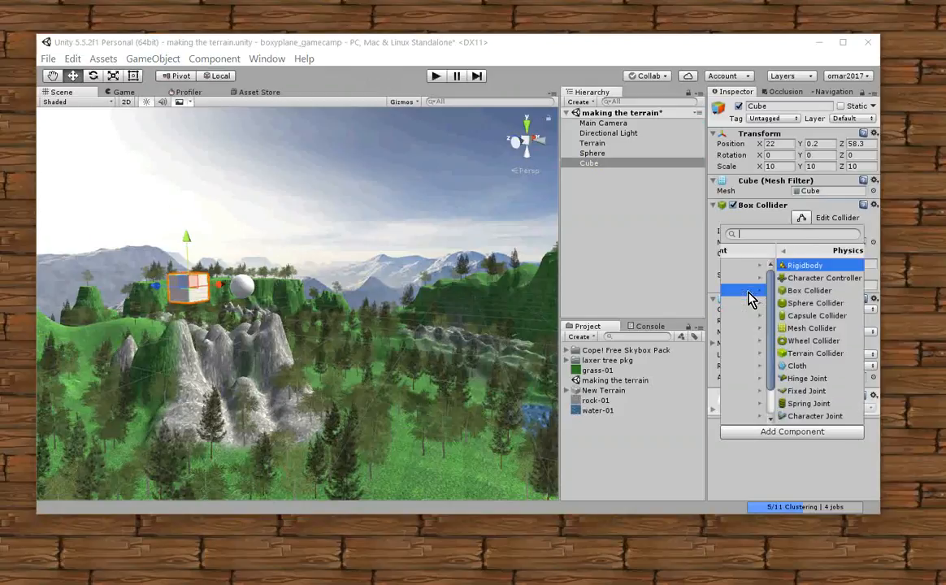
pyautogui.click(804, 264)
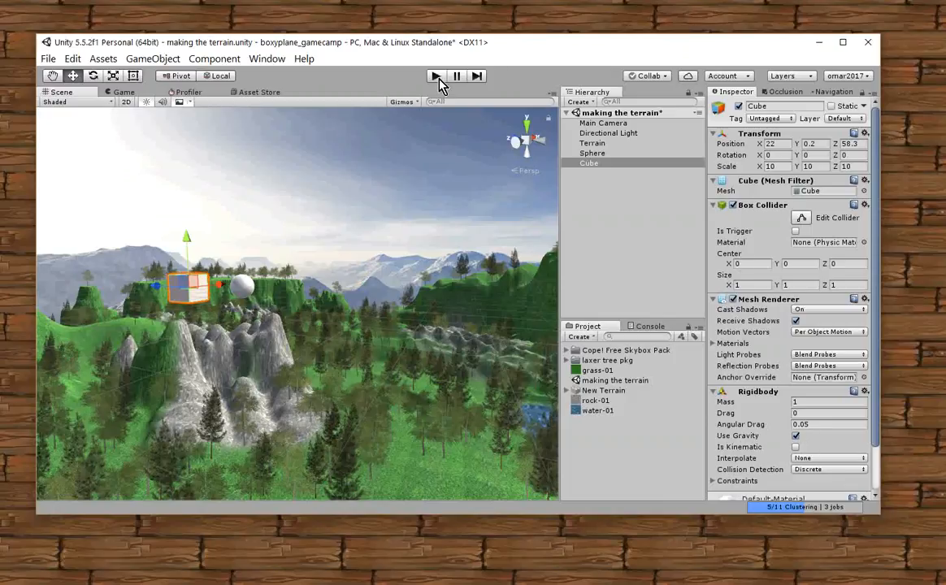
pyautogui.click(436, 76)
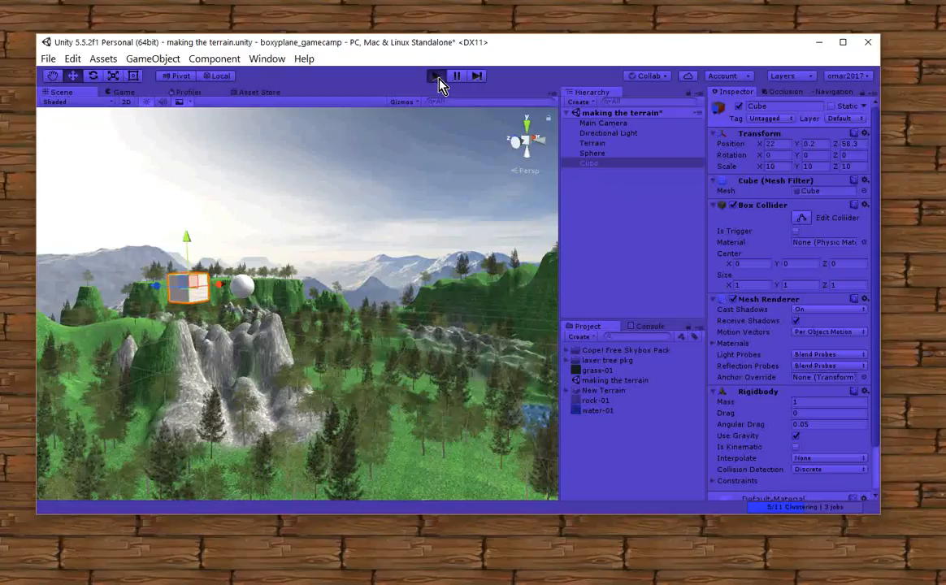
pyautogui.click(435, 77)
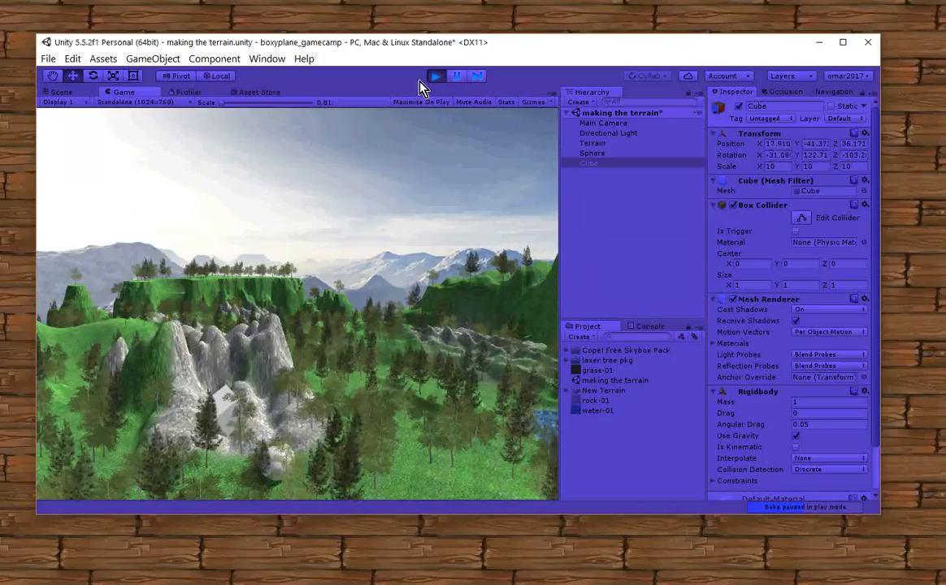
pyautogui.click(435, 76)
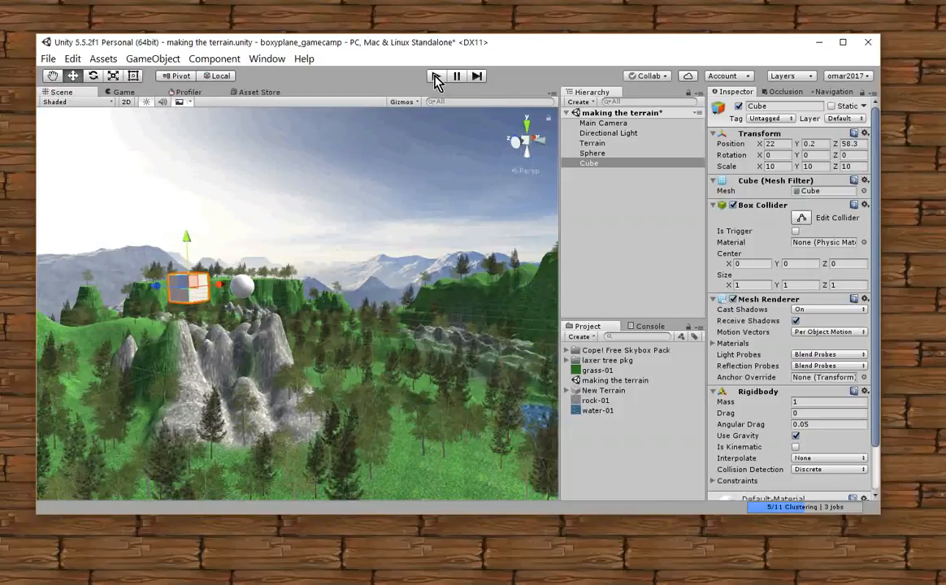